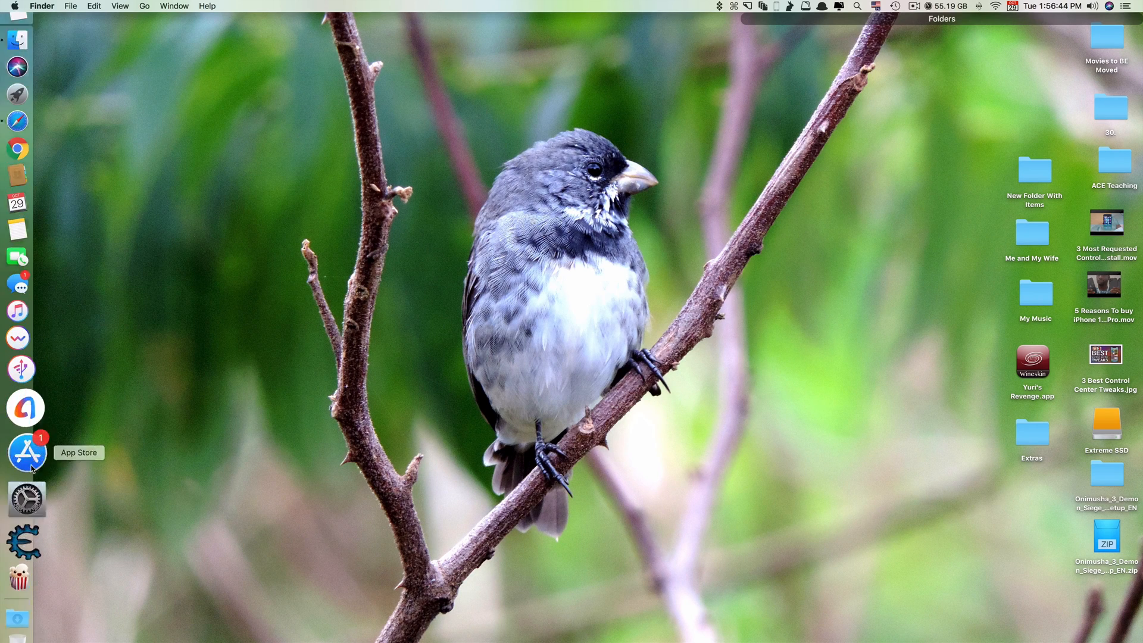
Search the App Store for macOS Catalina and open its product page.
{"action": "left_click", "coordinate": [27, 452]}
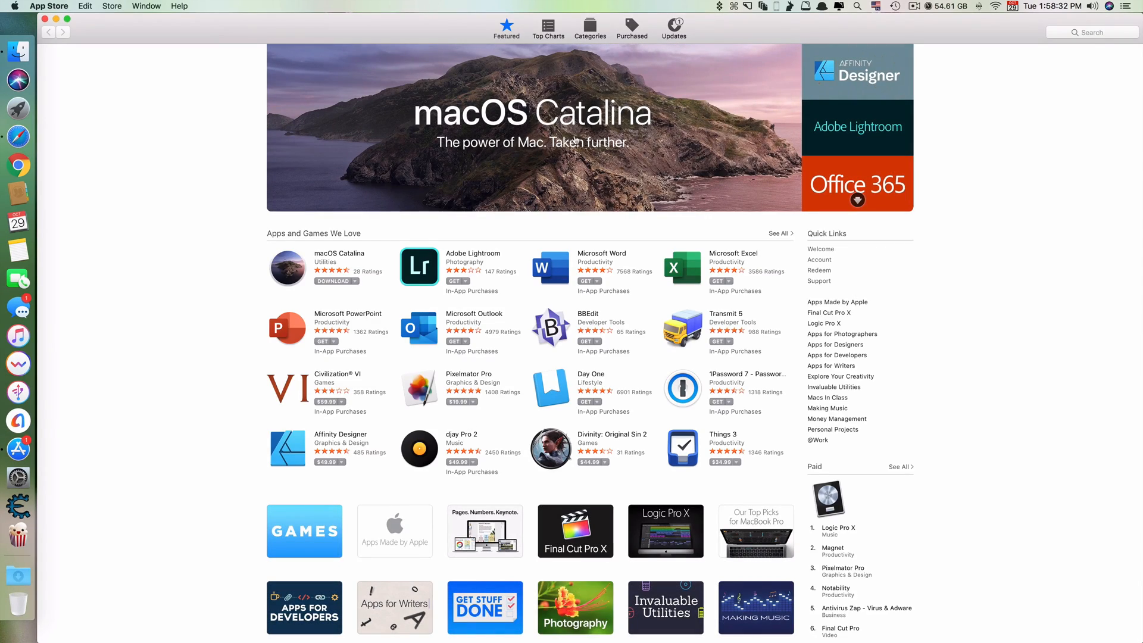
{"action": "mouse_move", "coordinate": [298, 263]}
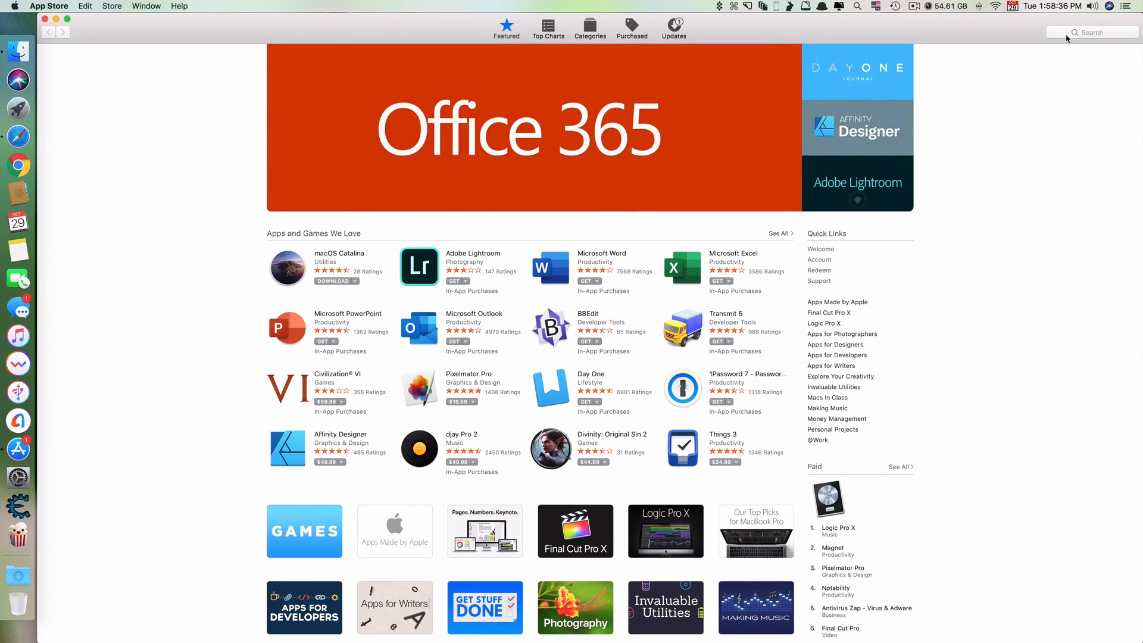
{"action": "type", "text": "macos catalina"}
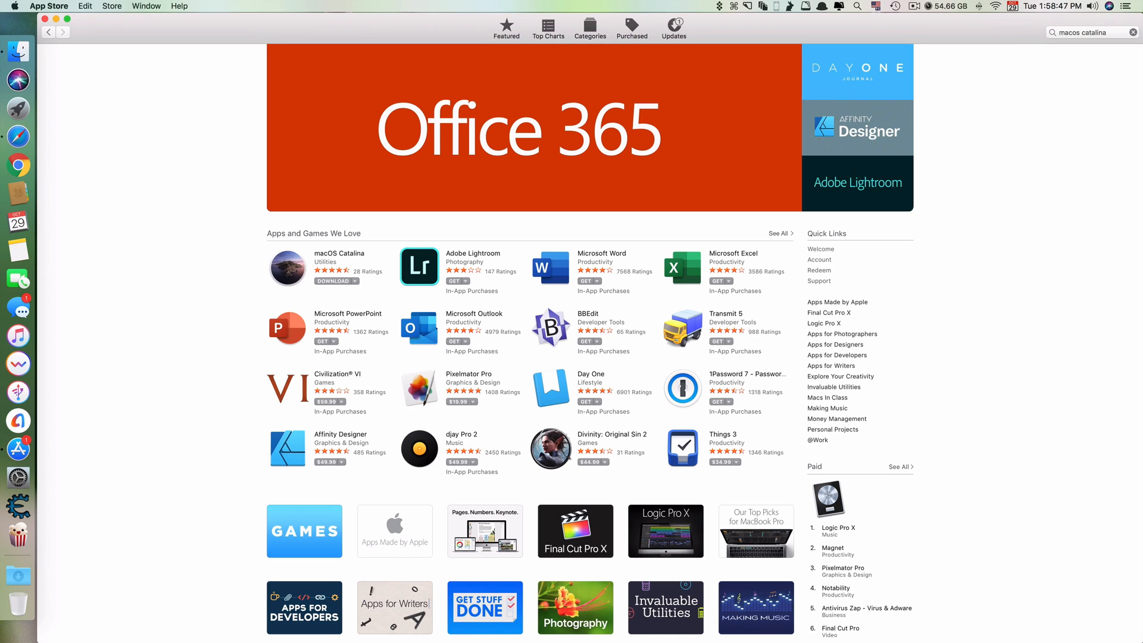
{"action": "key", "text": "Return"}
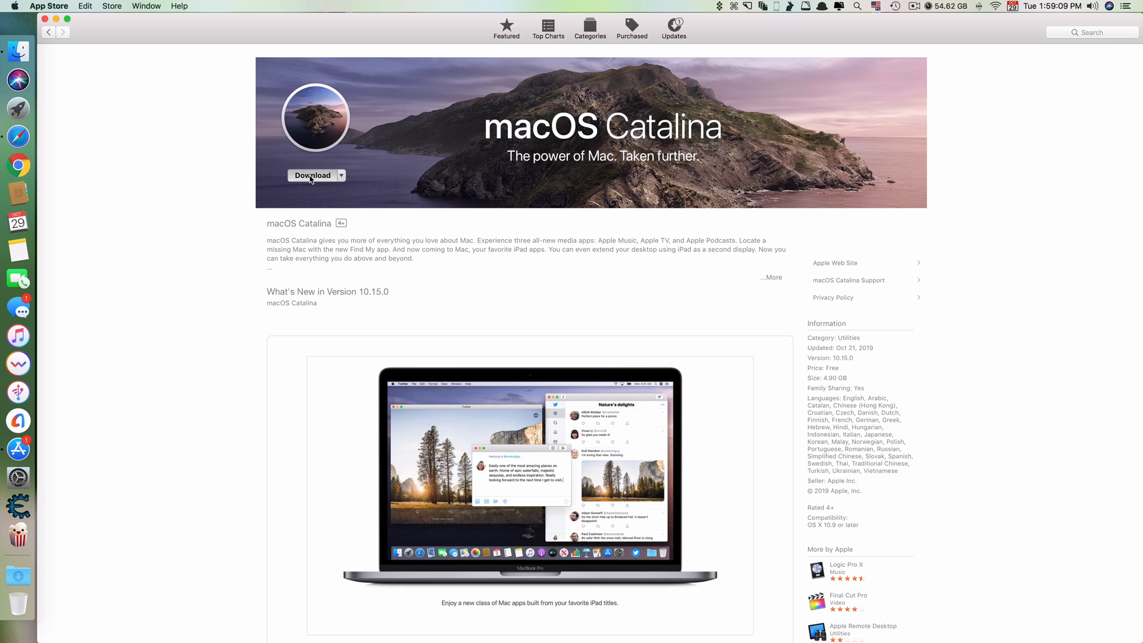
Press Download on the macOS Catalina product page twice.
{"action": "left_click", "coordinate": [312, 175]}
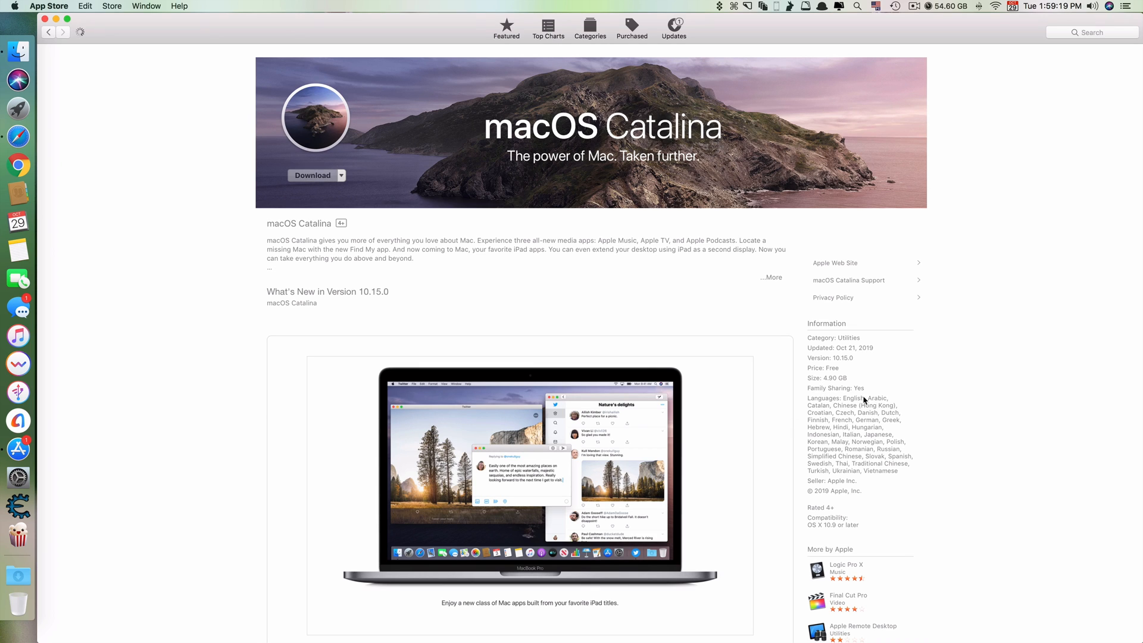
{"action": "mouse_move", "coordinate": [849, 385]}
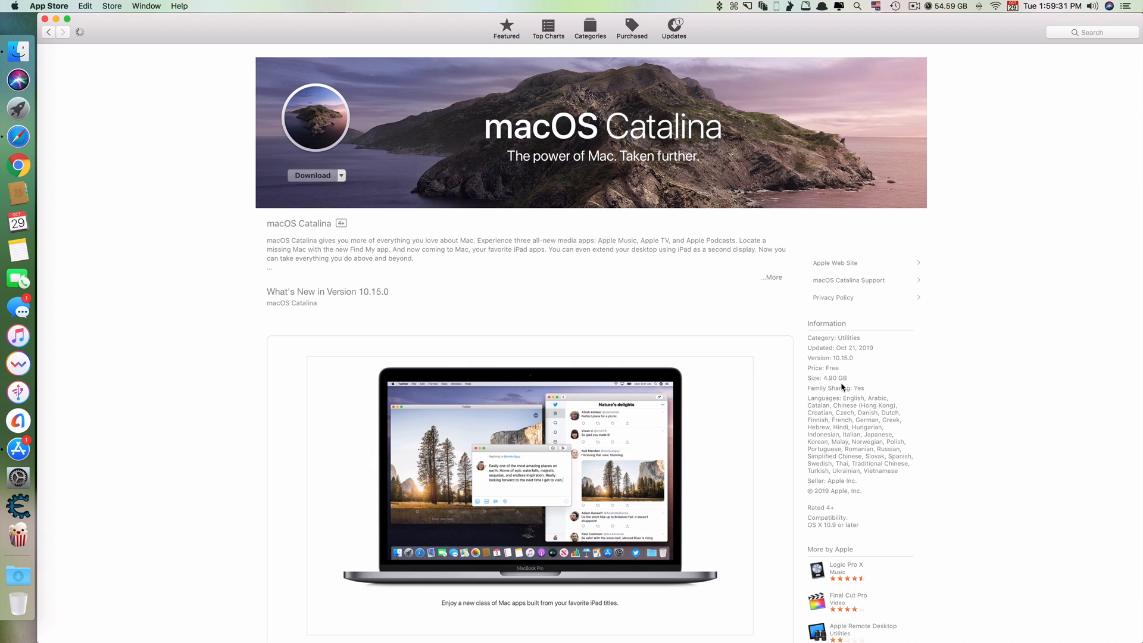
{"action": "left_click", "coordinate": [312, 175]}
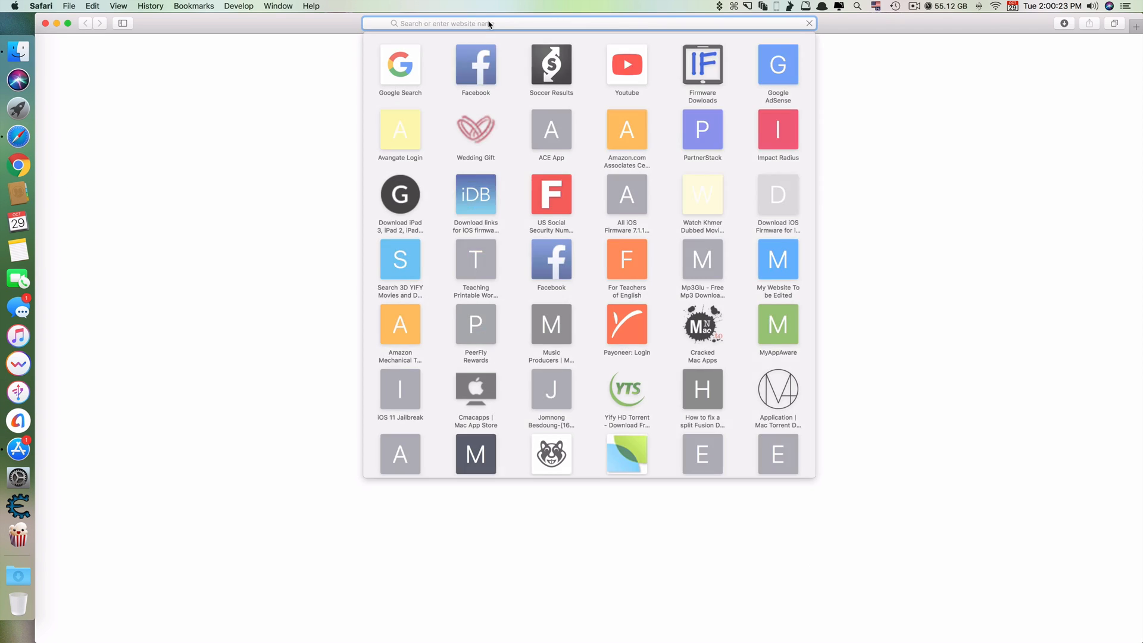
Download the macOS 10.15 beta profile from betaprofiles.com and open macOSCatalinaDeveloperBeta.dmg.
{"action": "type", "text": "betaprofiles.com"}
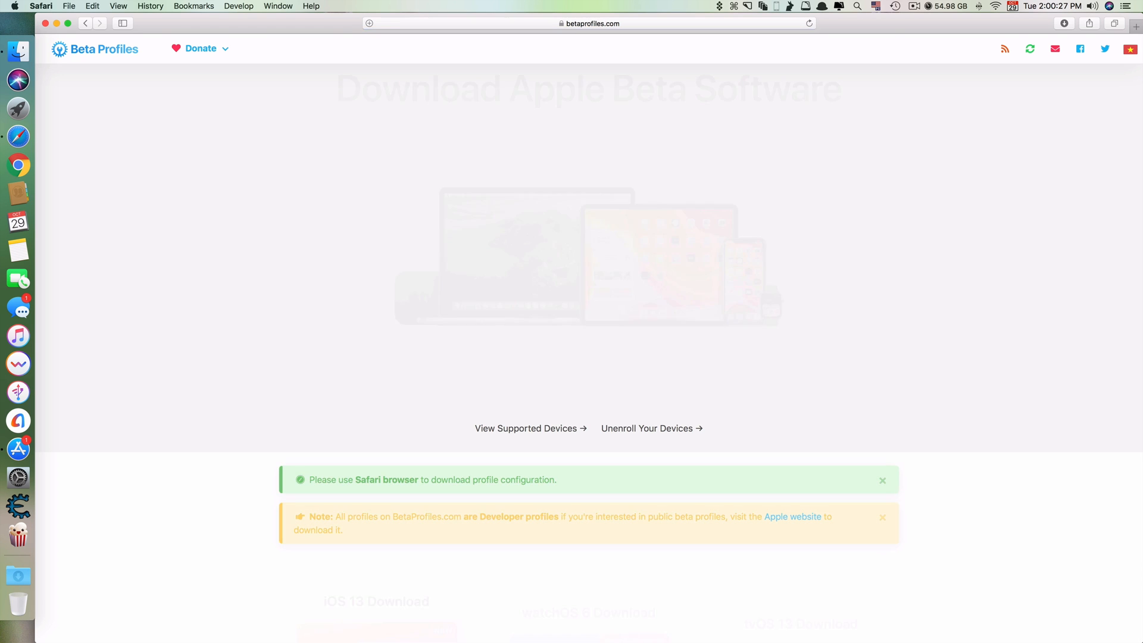
{"action": "scroll", "scroll_direction": "down", "scroll_amount": 3}
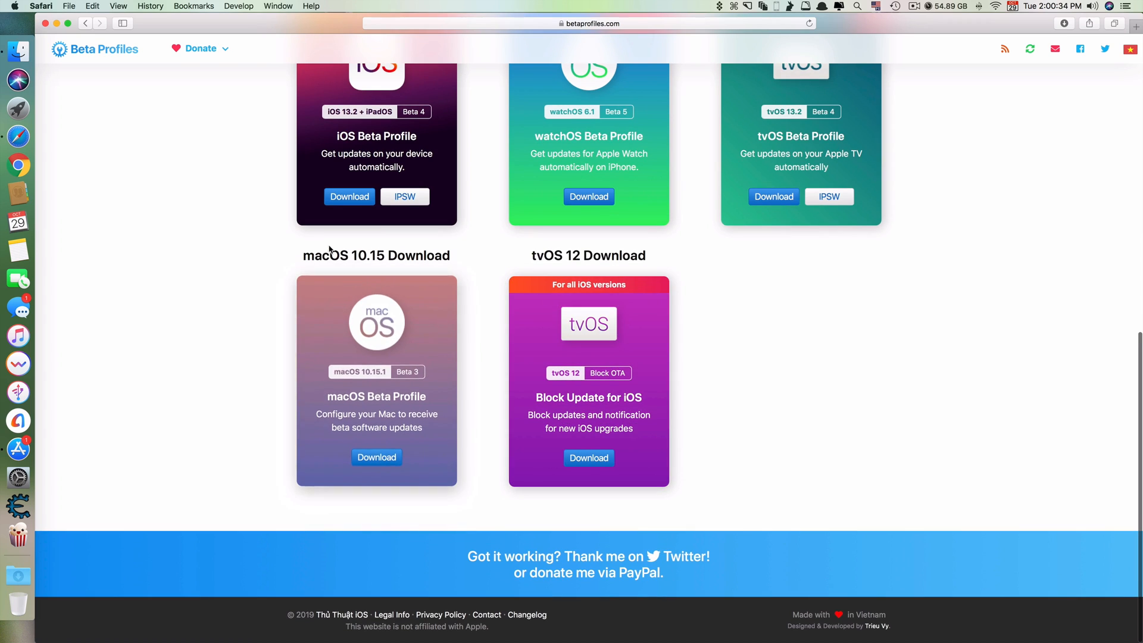
{"action": "mouse_move", "coordinate": [377, 455]}
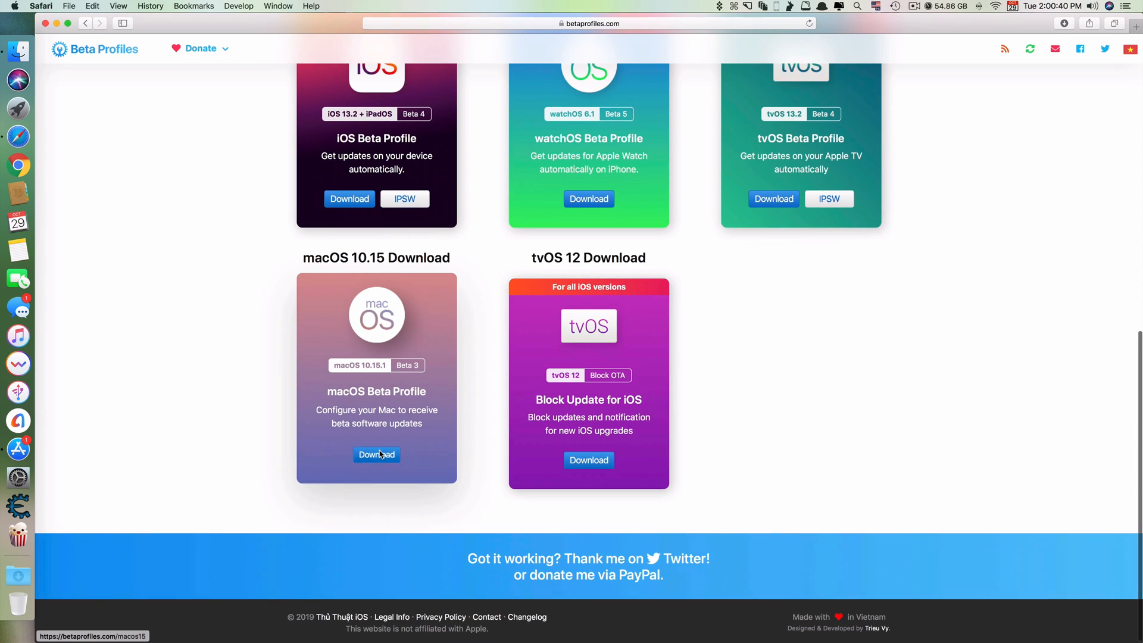
{"action": "left_click", "coordinate": [377, 455]}
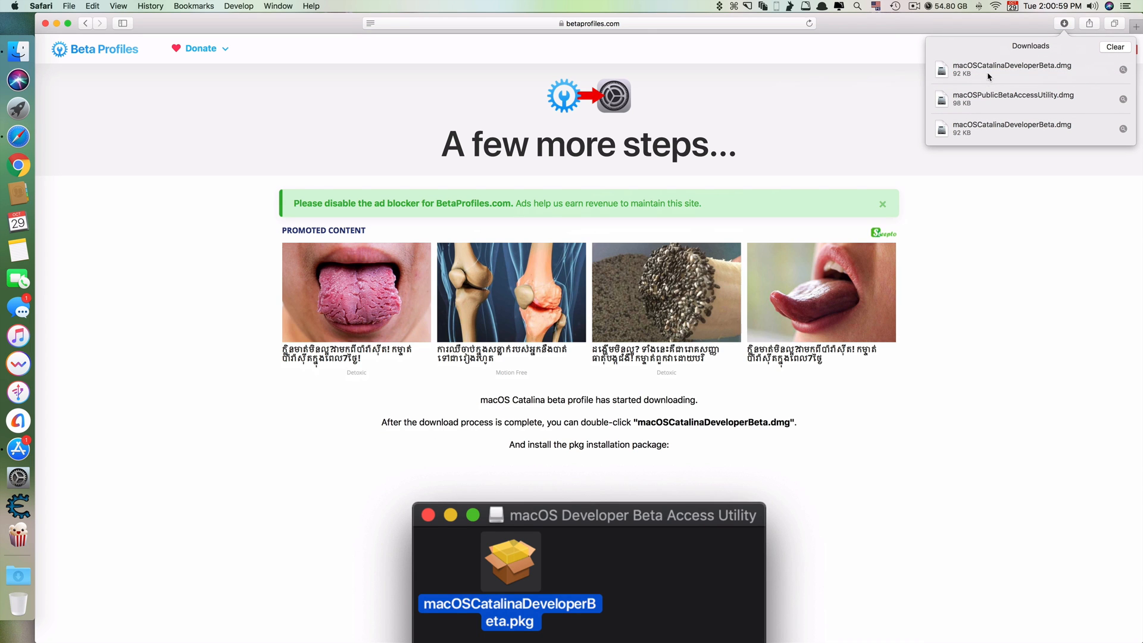
{"action": "double_click", "coordinate": [1022, 69]}
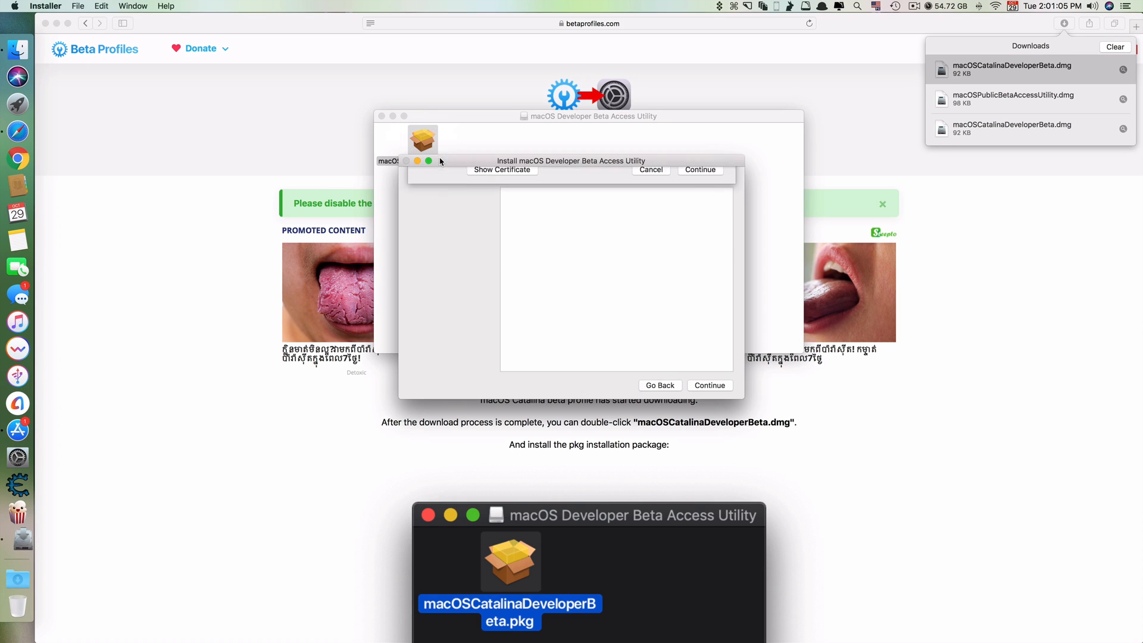
Install the macOS Developer Beta Access Utility on Macintosh HD, accepting the license, then close.
{"action": "left_click", "coordinate": [700, 170]}
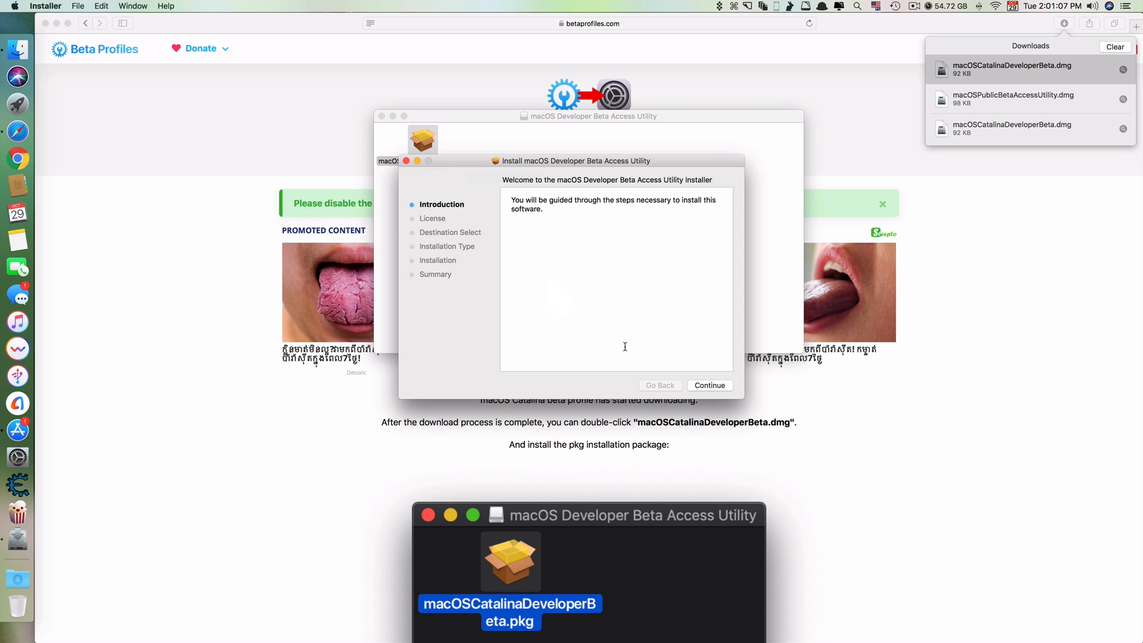
{"action": "left_click", "coordinate": [709, 385]}
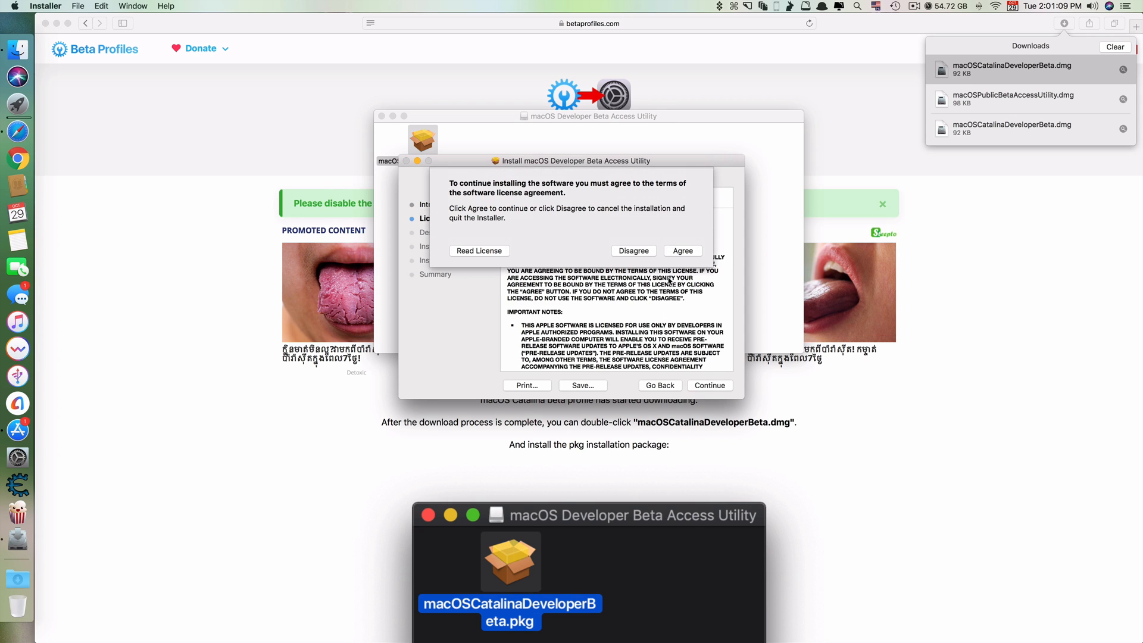
{"action": "left_click", "coordinate": [682, 250]}
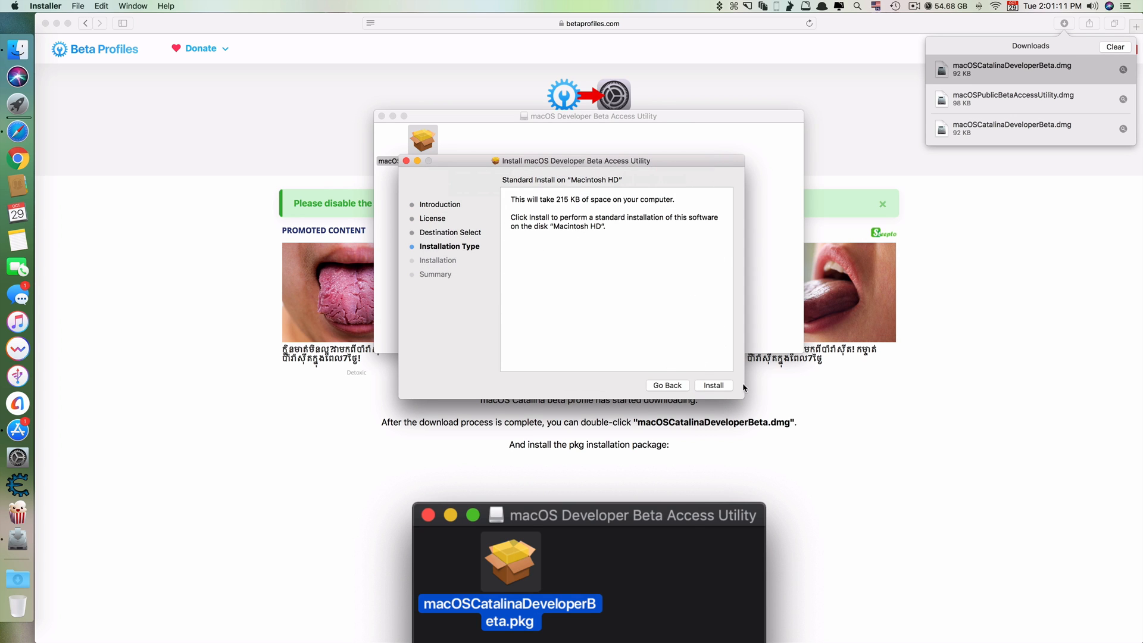
{"action": "left_click", "coordinate": [713, 385]}
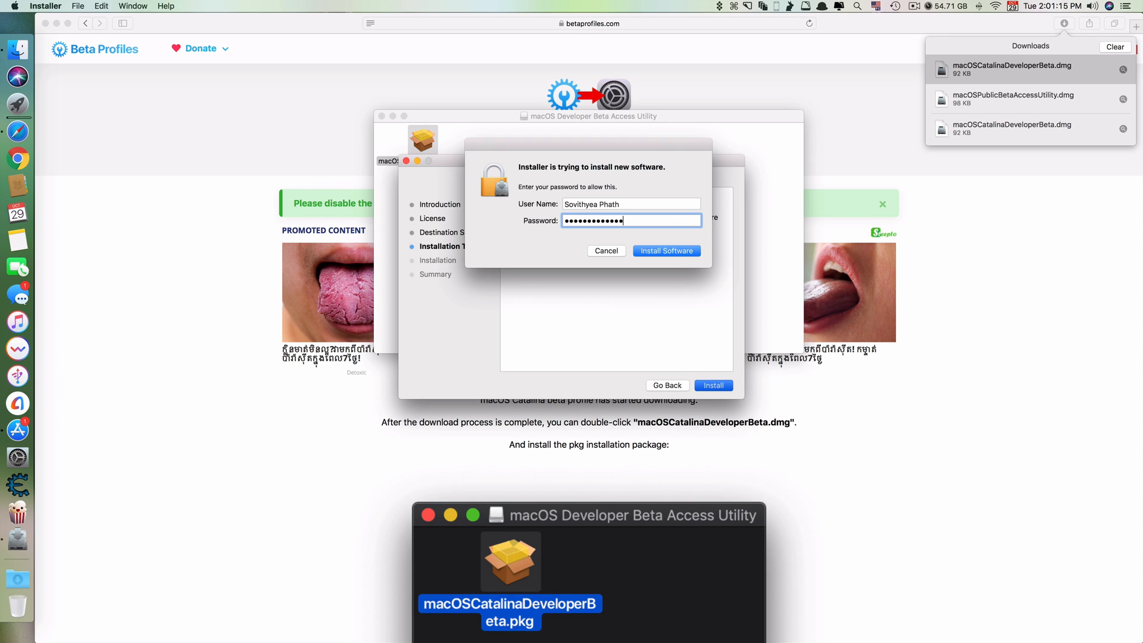
{"action": "left_click", "coordinate": [667, 251]}
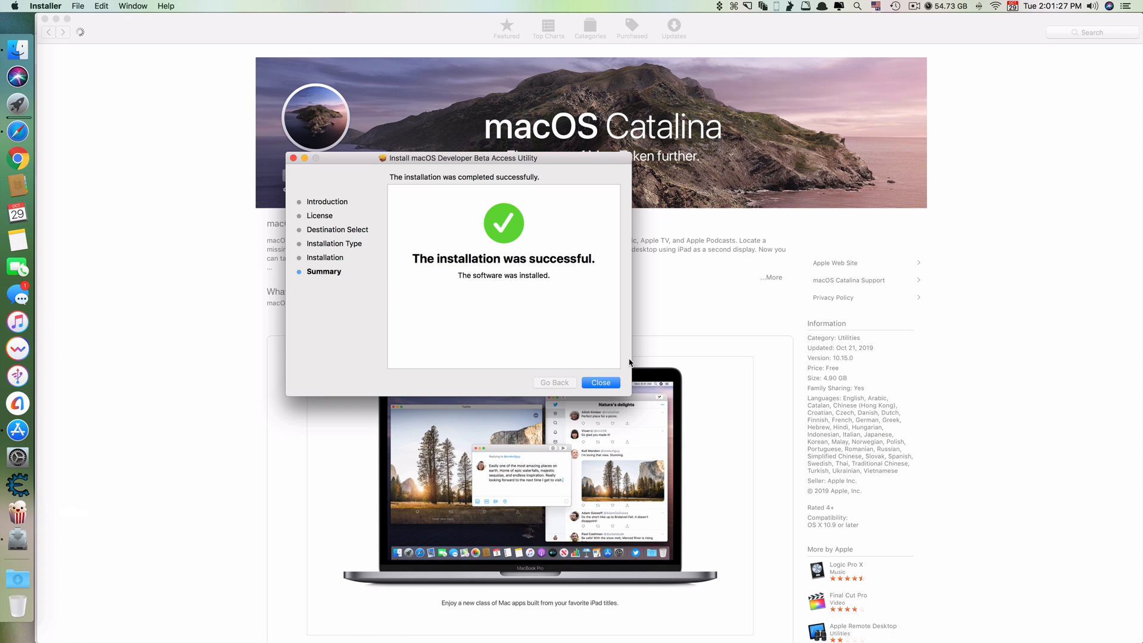
{"action": "left_click", "coordinate": [601, 383]}
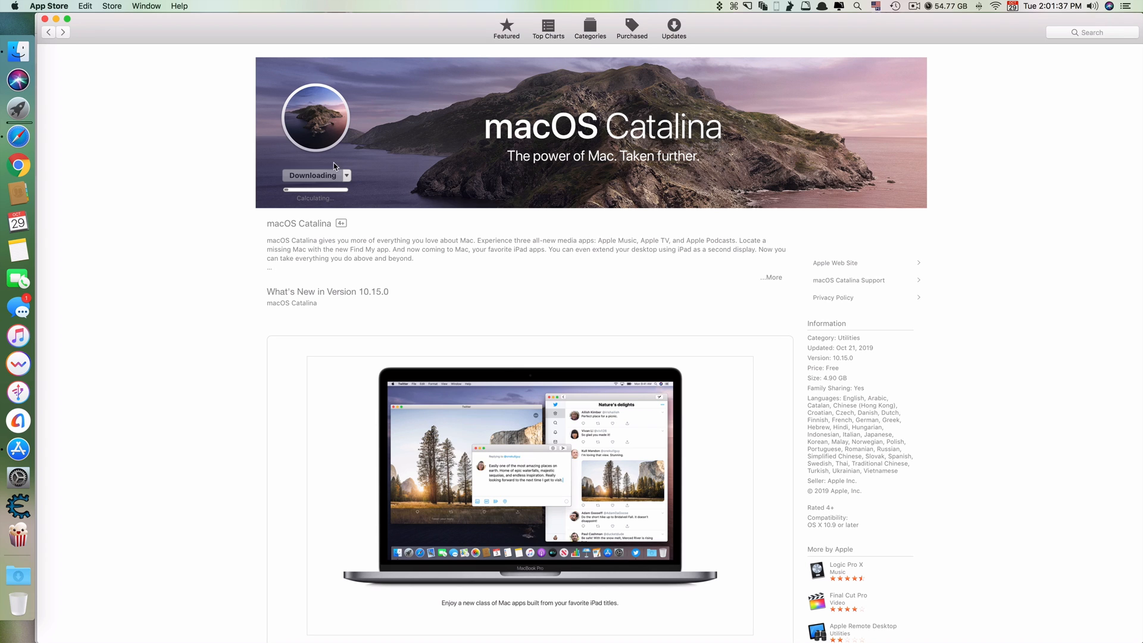
{"action": "mouse_move", "coordinate": [371, 228]}
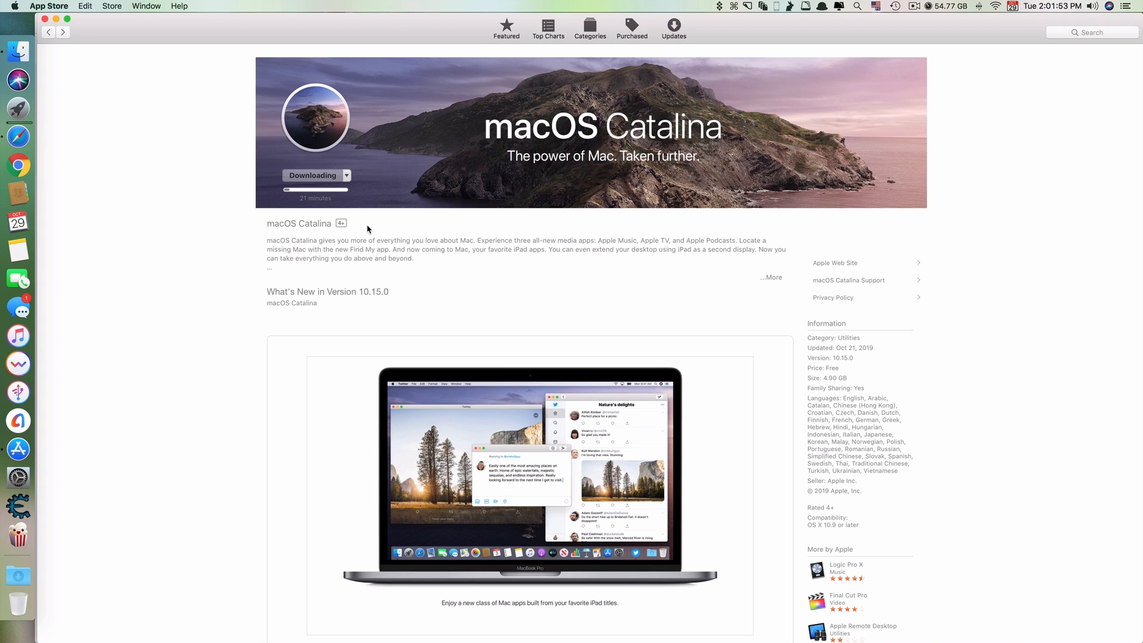
{"action": "mouse_move", "coordinate": [563, 296]}
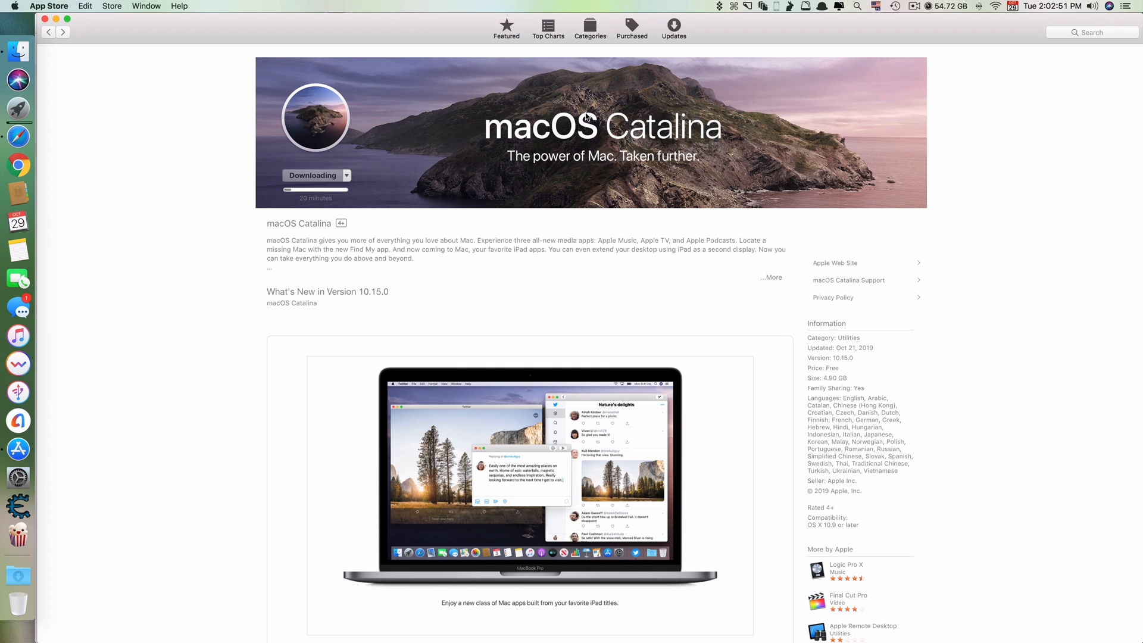
{"action": "mouse_move", "coordinate": [342, 233]}
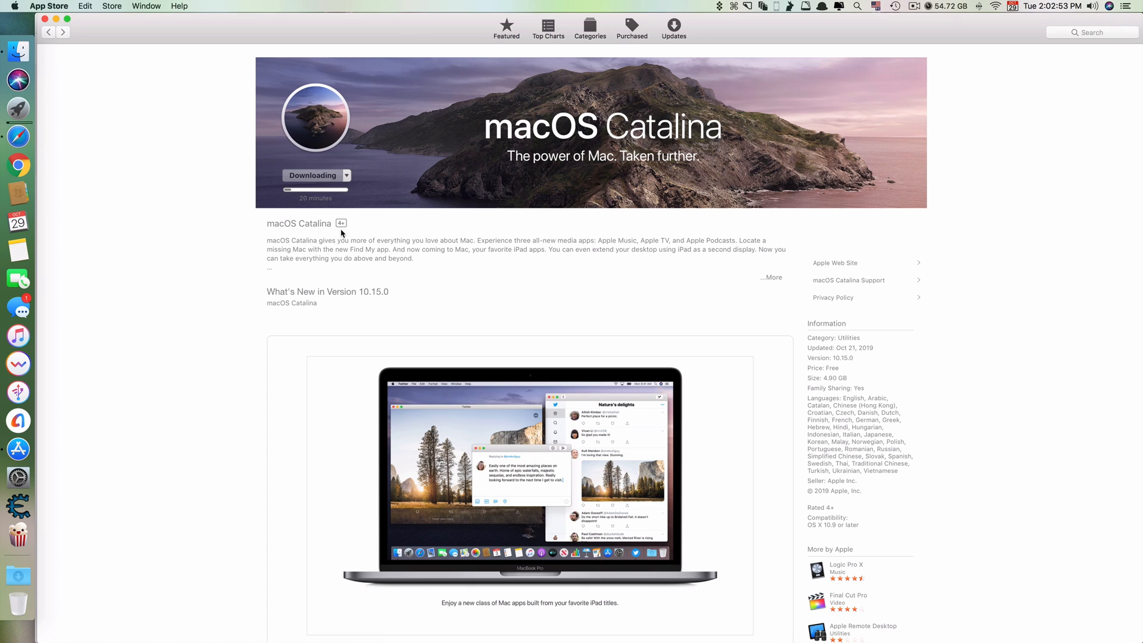
{"action": "mouse_move", "coordinate": [308, 215]}
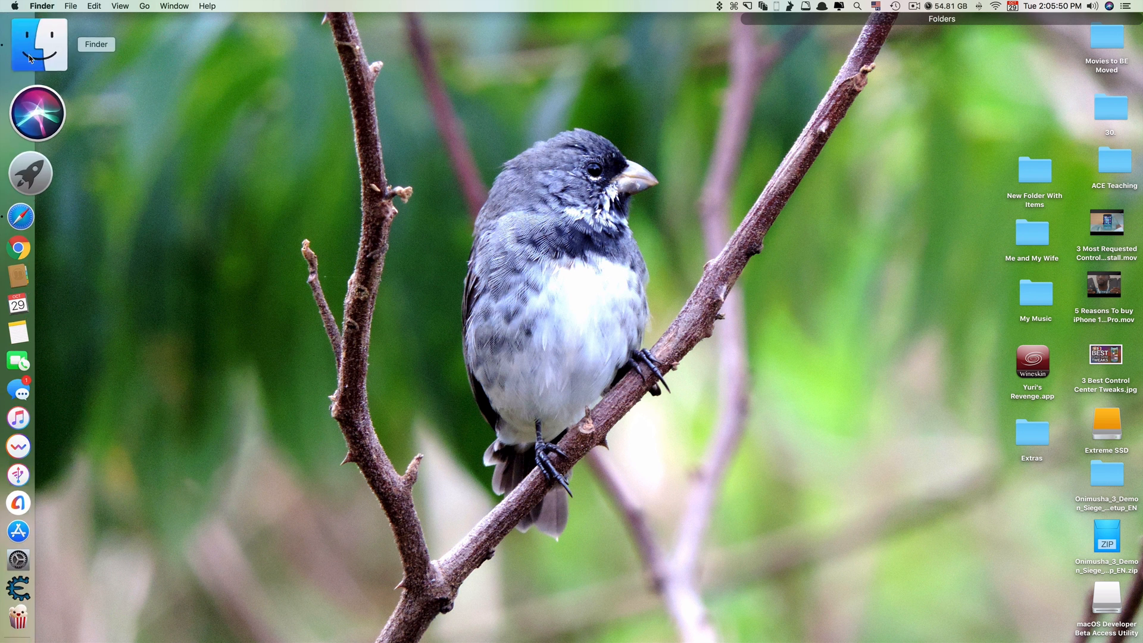
Open a new Finder window showing the Applications folder.
{"action": "left_click", "coordinate": [36, 44]}
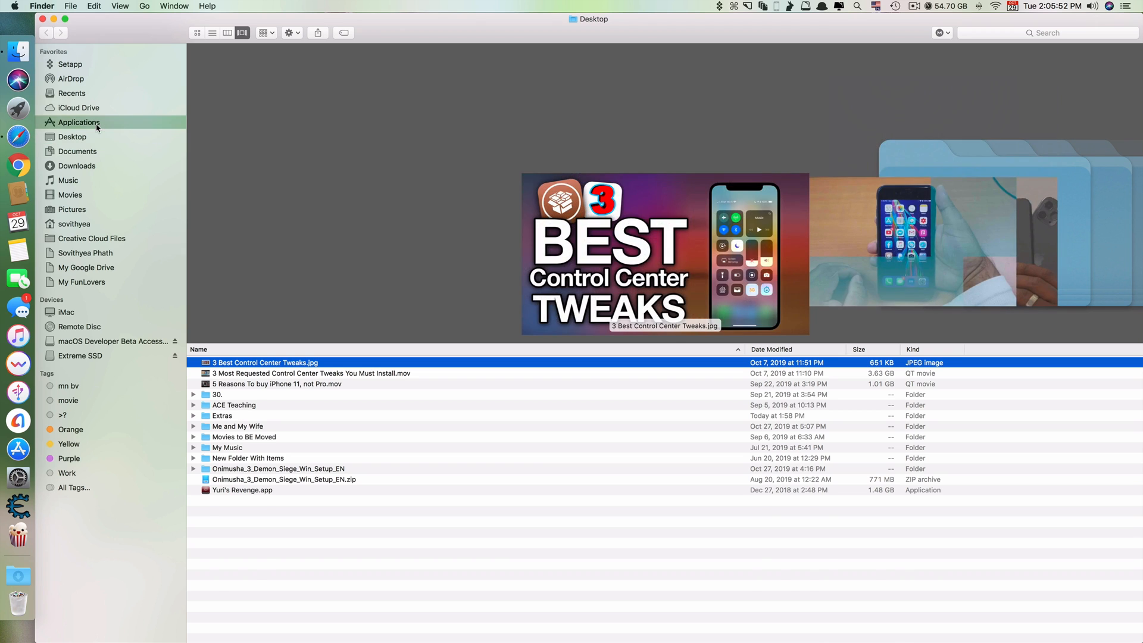
{"action": "left_click", "coordinate": [78, 122]}
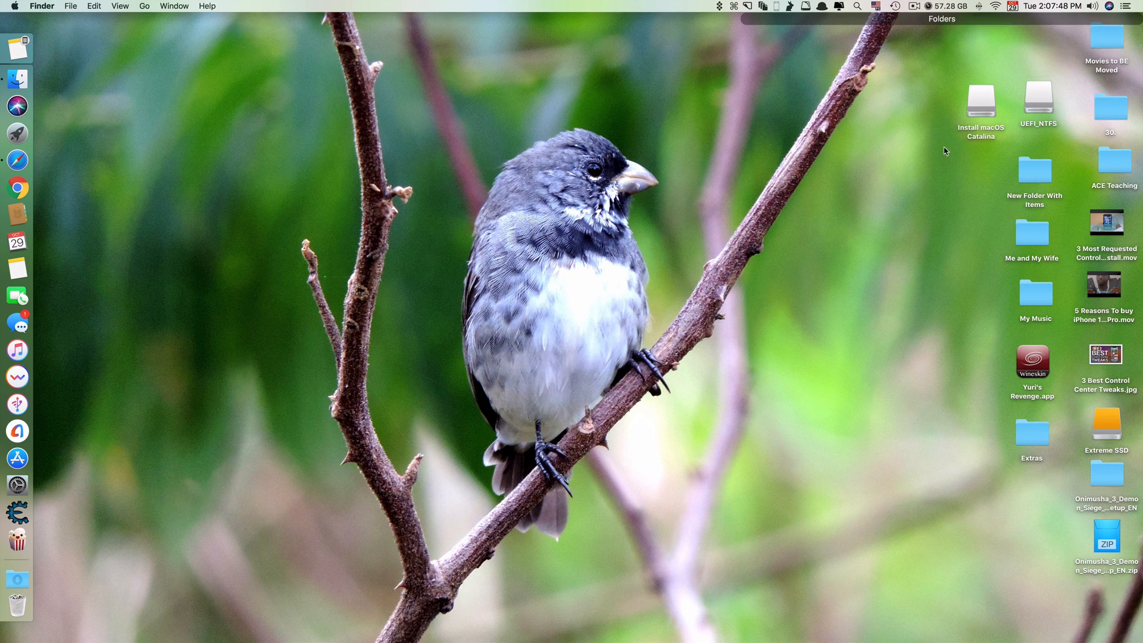
{"action": "left_click", "coordinate": [980, 106]}
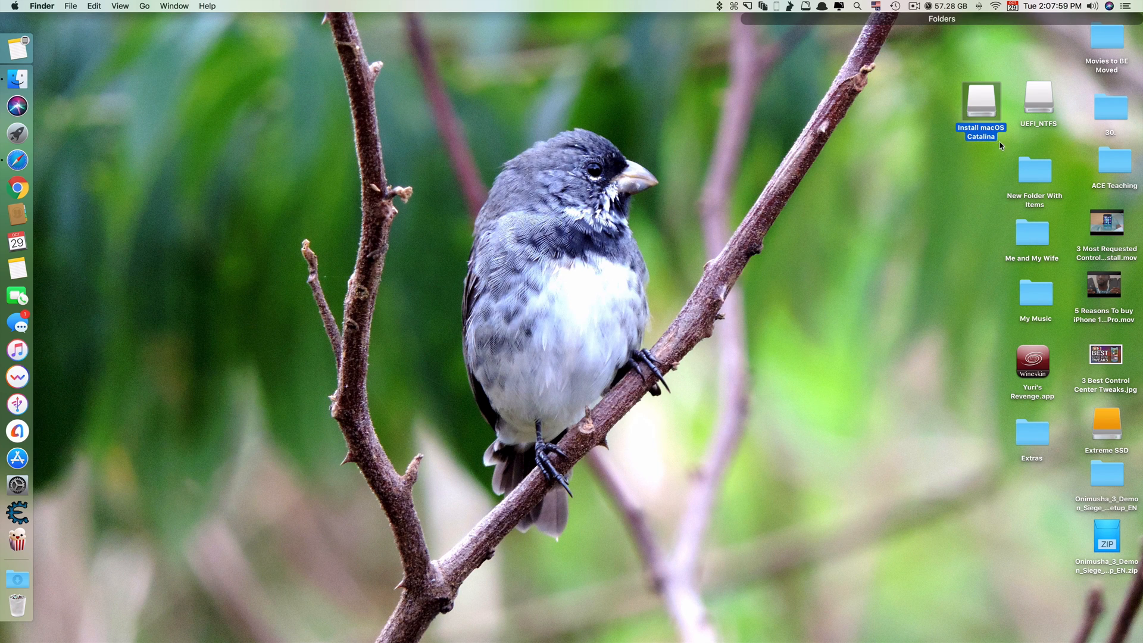
{"action": "mouse_move", "coordinate": [983, 157]}
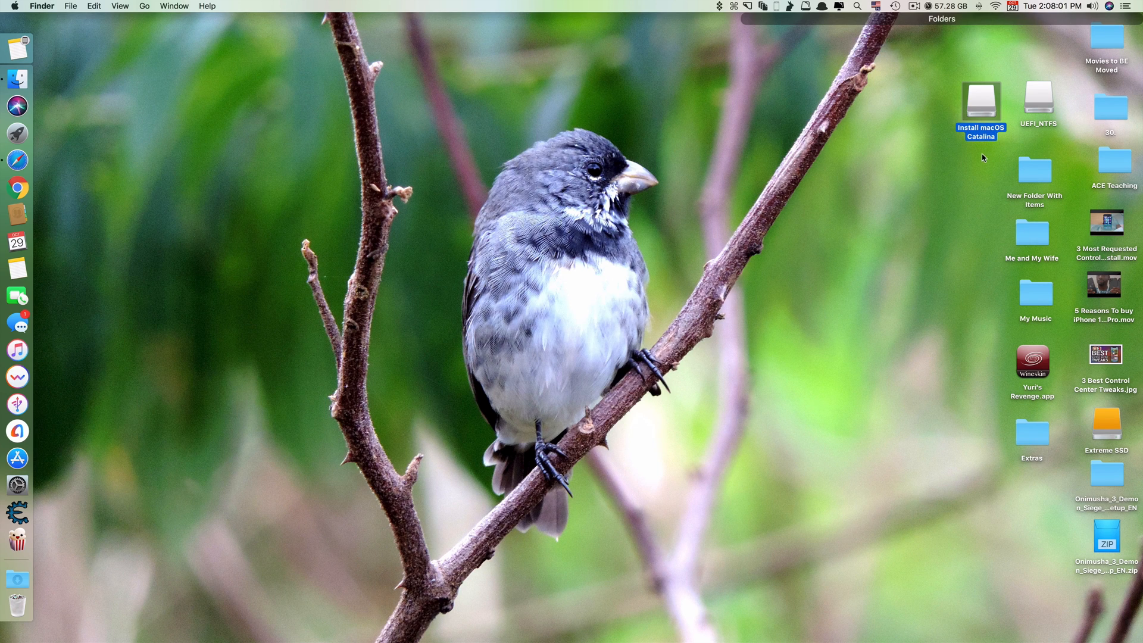
{"action": "left_click", "coordinate": [917, 184]}
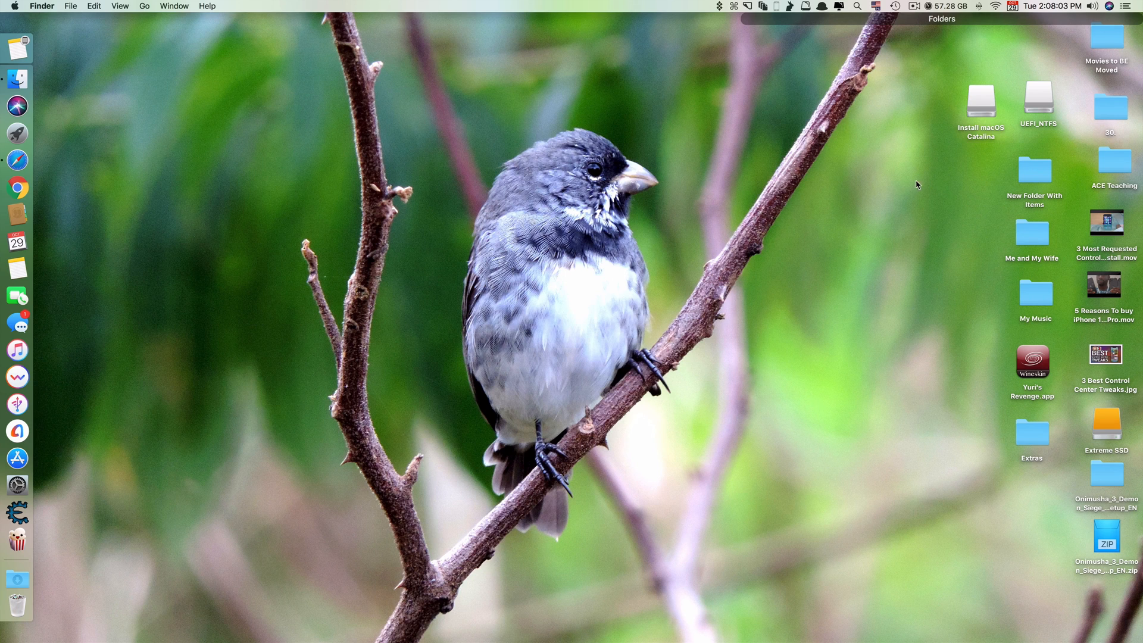
{"action": "mouse_move", "coordinate": [784, 313]}
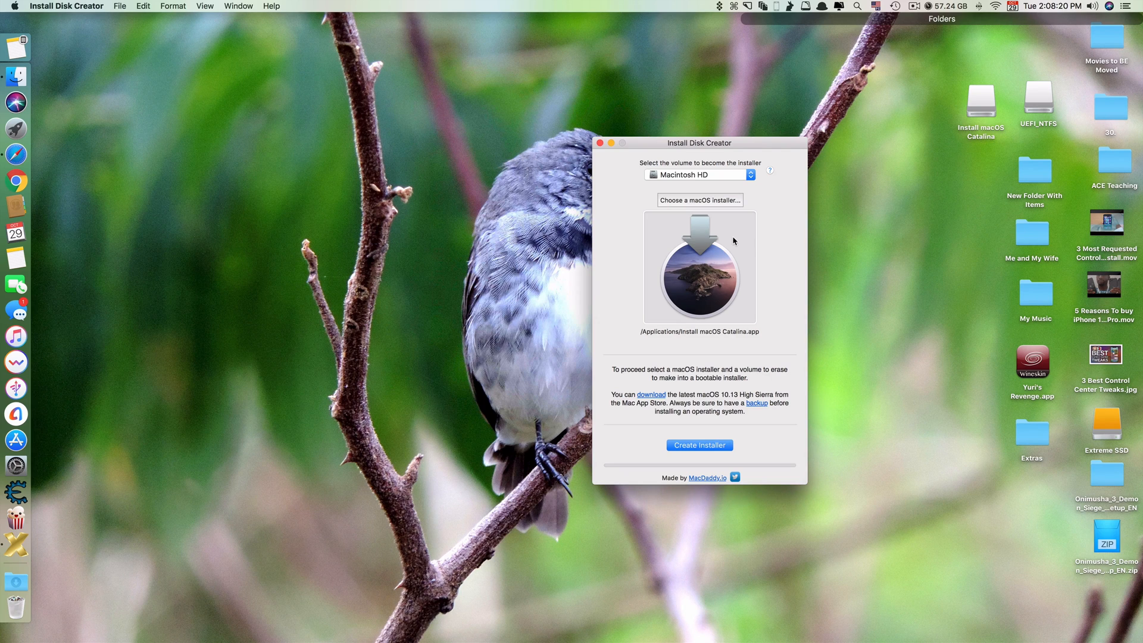
{"action": "mouse_move", "coordinate": [754, 243]}
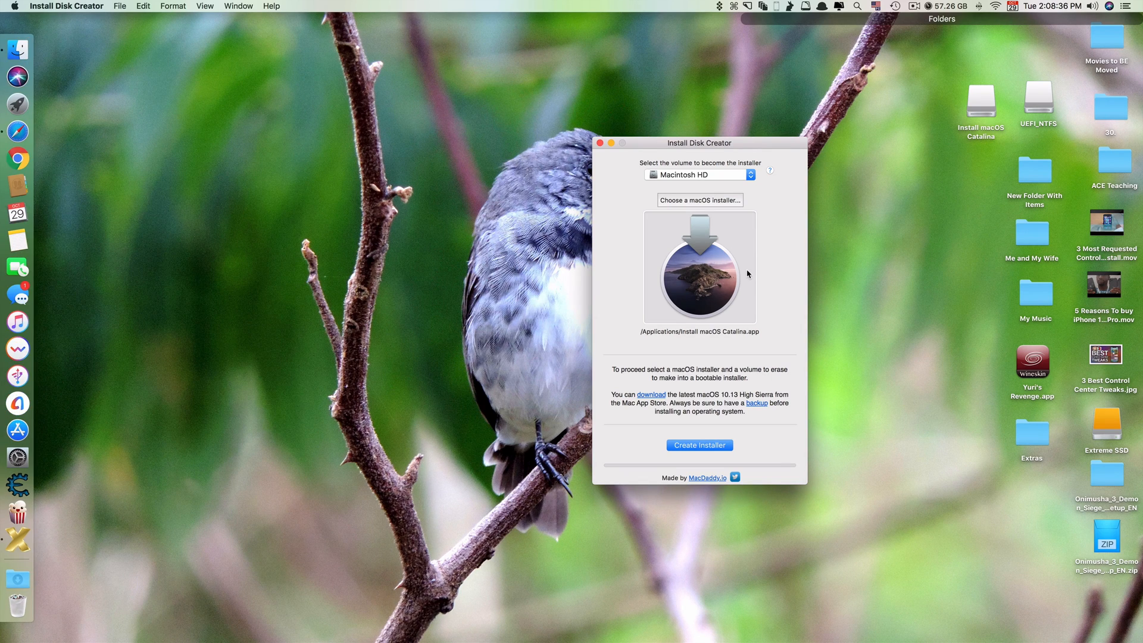
{"action": "mouse_move", "coordinate": [727, 274]}
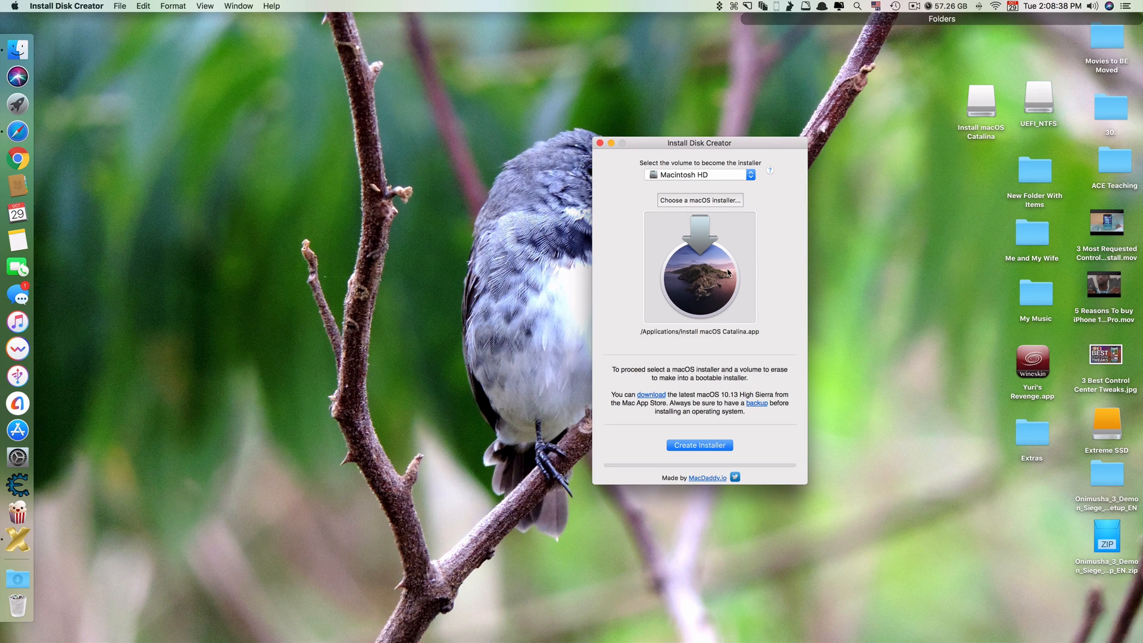
{"action": "mouse_move", "coordinate": [836, 286]}
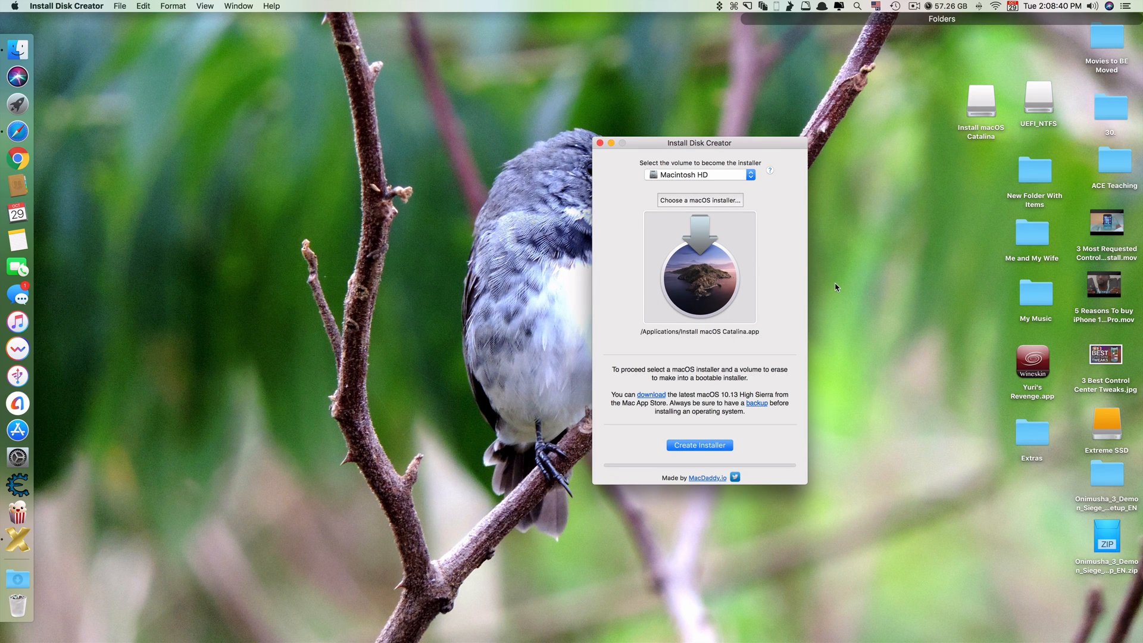
{"action": "mouse_move", "coordinate": [780, 285]}
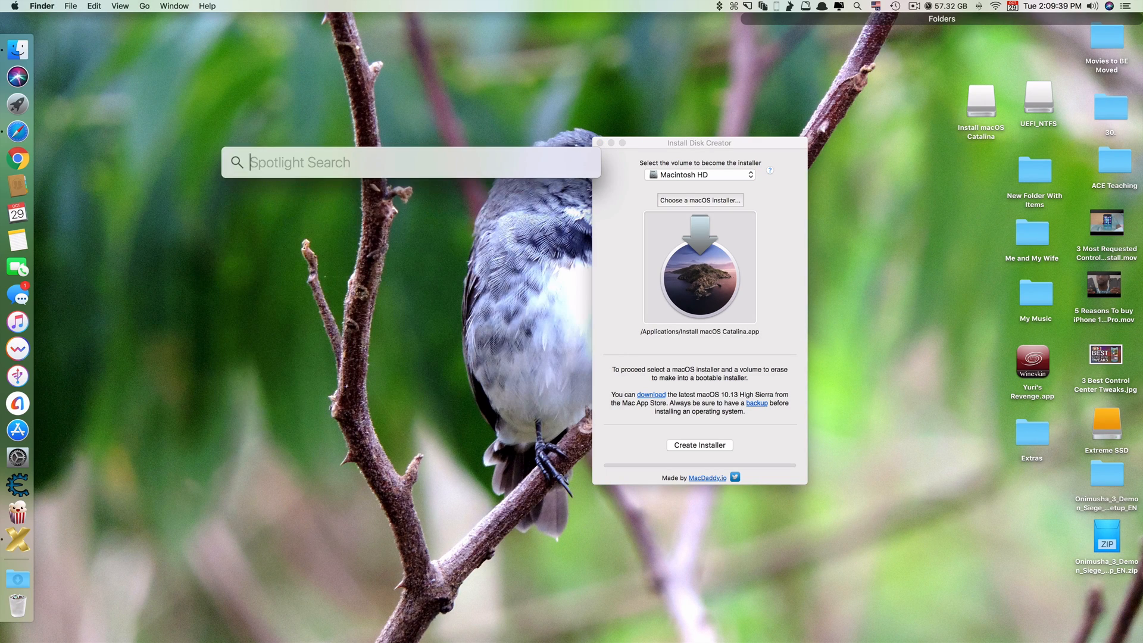
Launch Terminal.app via Spotlight and enter 'sudo spctl --master-disable'.
{"action": "type", "text": "terminal.app"}
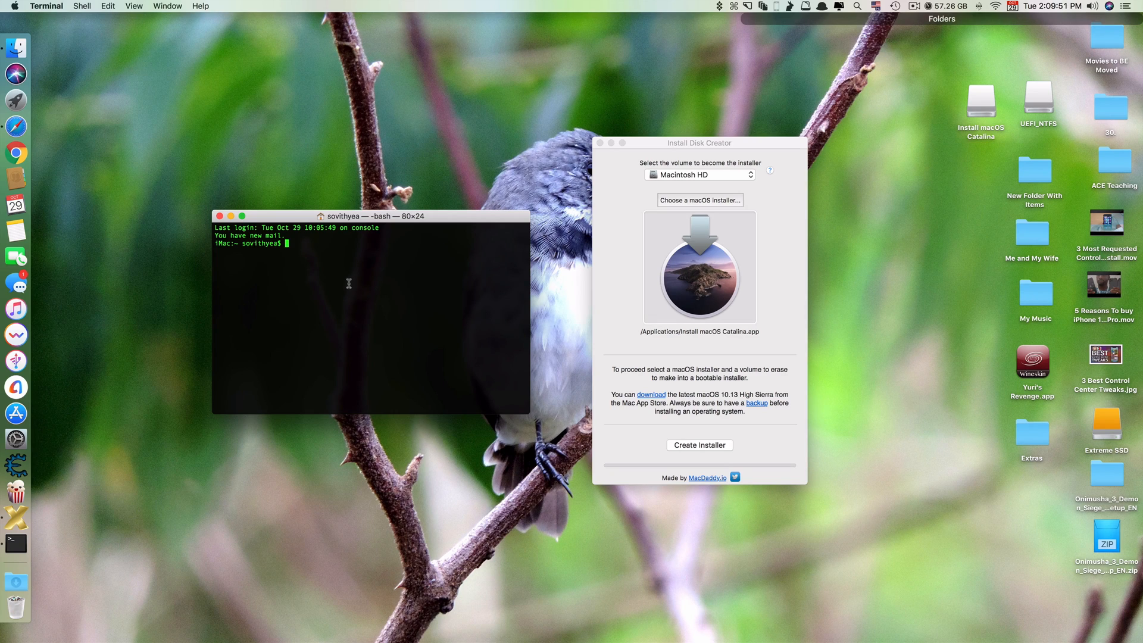
{"action": "type", "text": "sudo"}
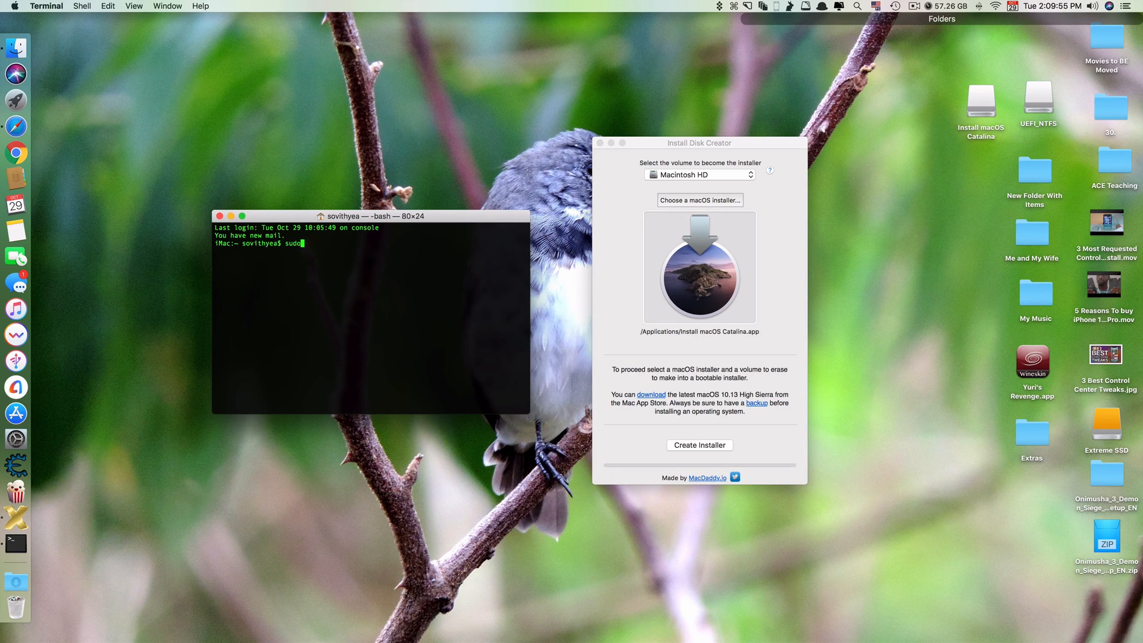
{"action": "type", "text": "spt"}
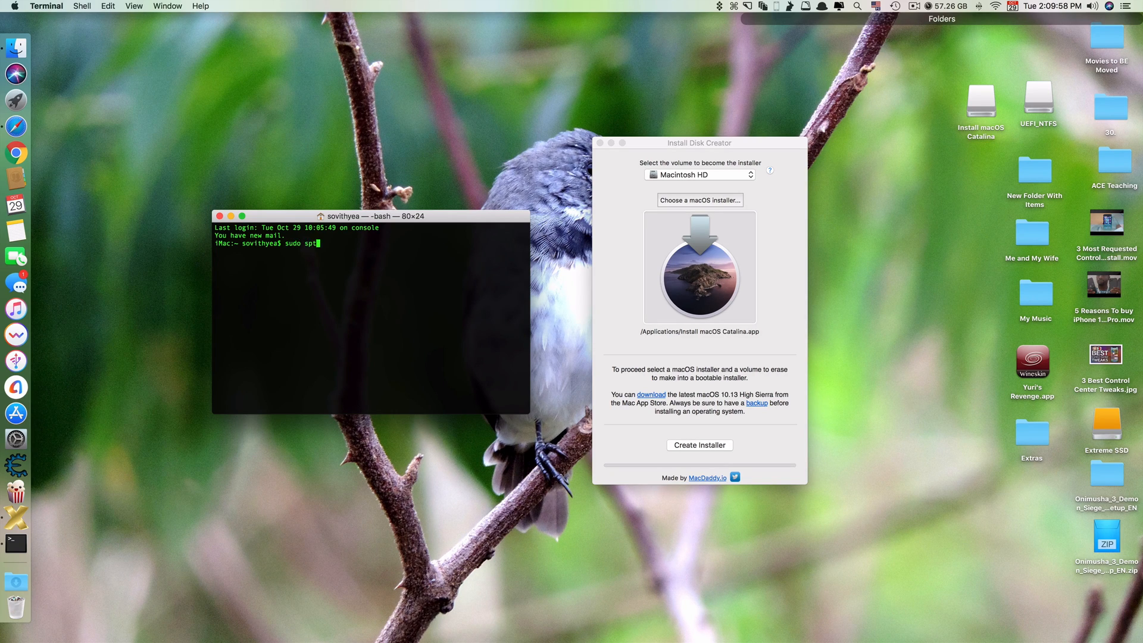
{"action": "type", "text": "lc"}
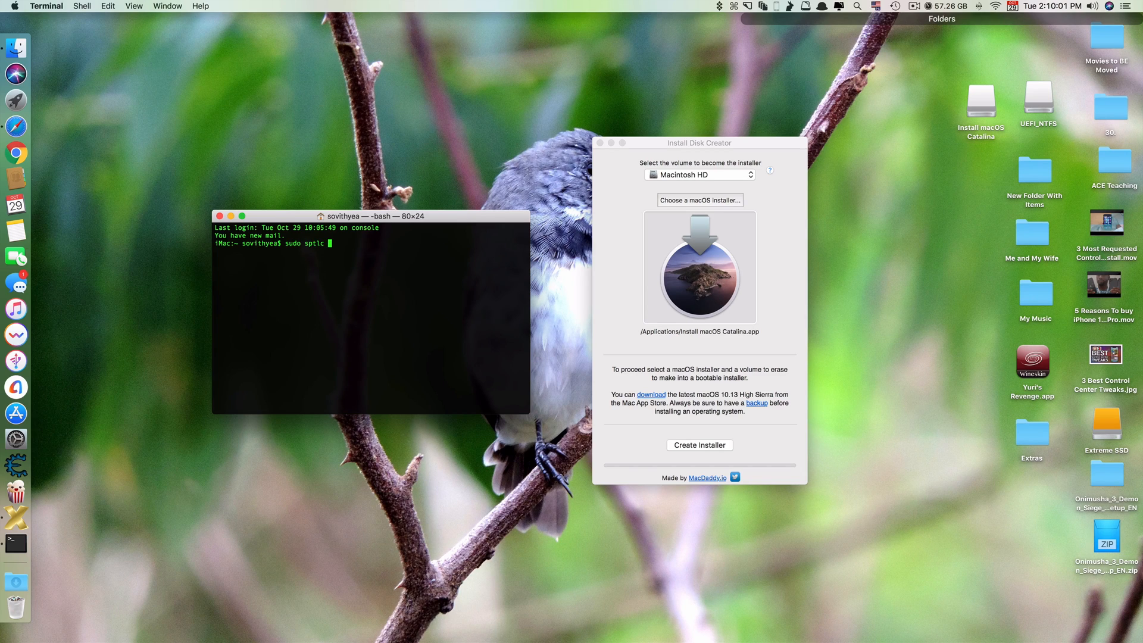
{"action": "type", "text": "--master-"}
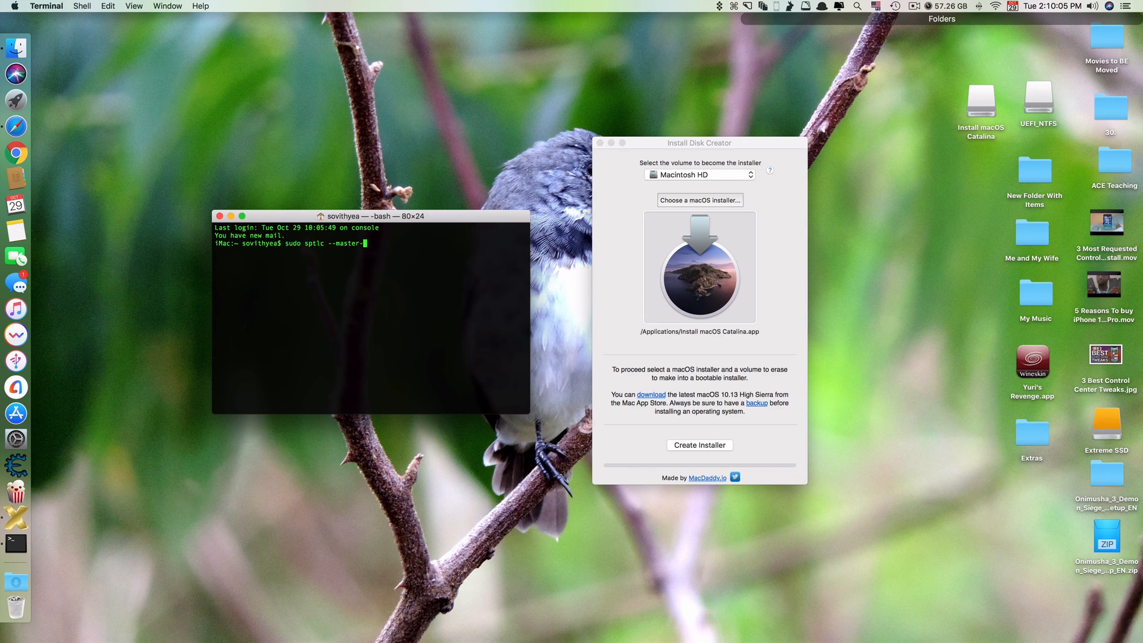
{"action": "type", "text": "disable"}
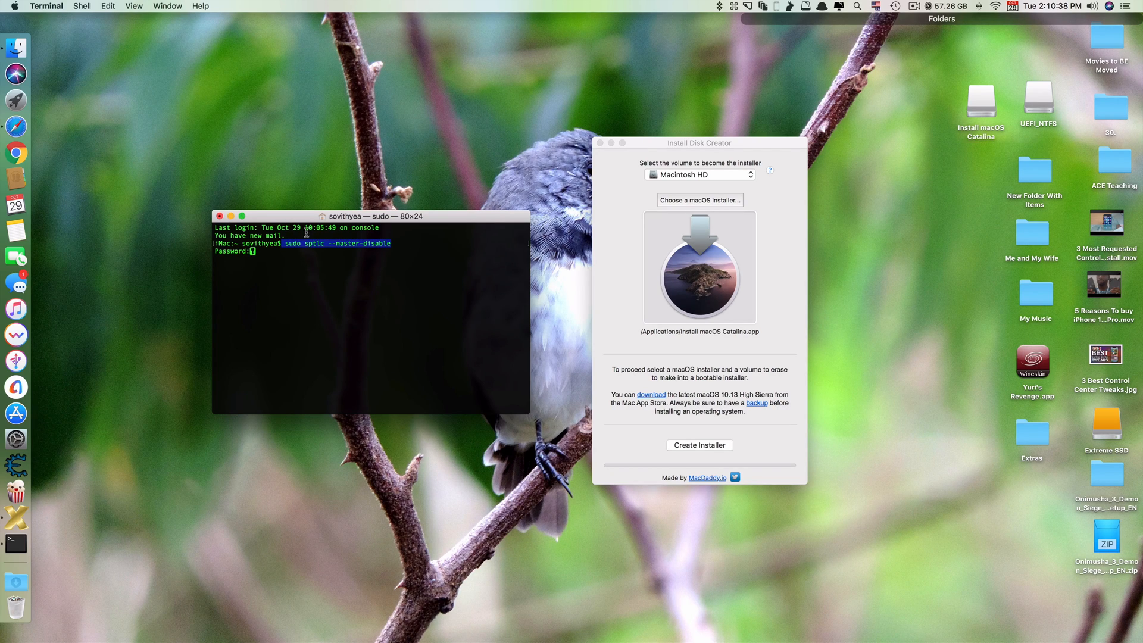
{"action": "left_click", "coordinate": [220, 215]}
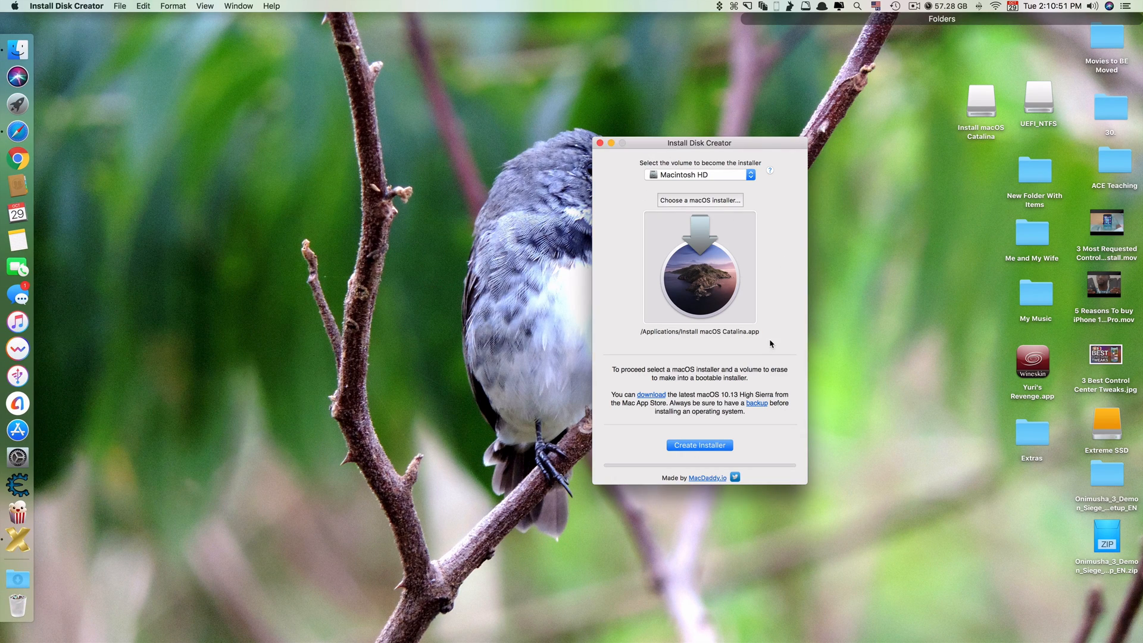
{"action": "mouse_move", "coordinate": [642, 364]}
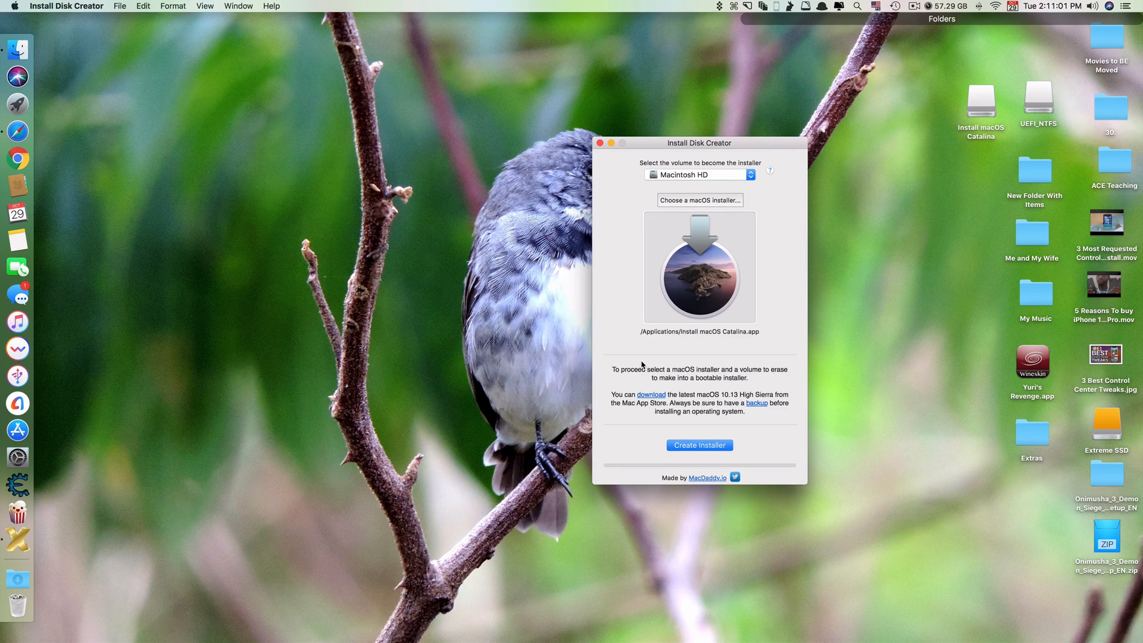
Move the Install Disk Creator window to the centre and choose the Install macOS Catalina volume.
{"action": "left_click_drag", "start_coordinate": [698, 142], "coordinate": [692, 143]}
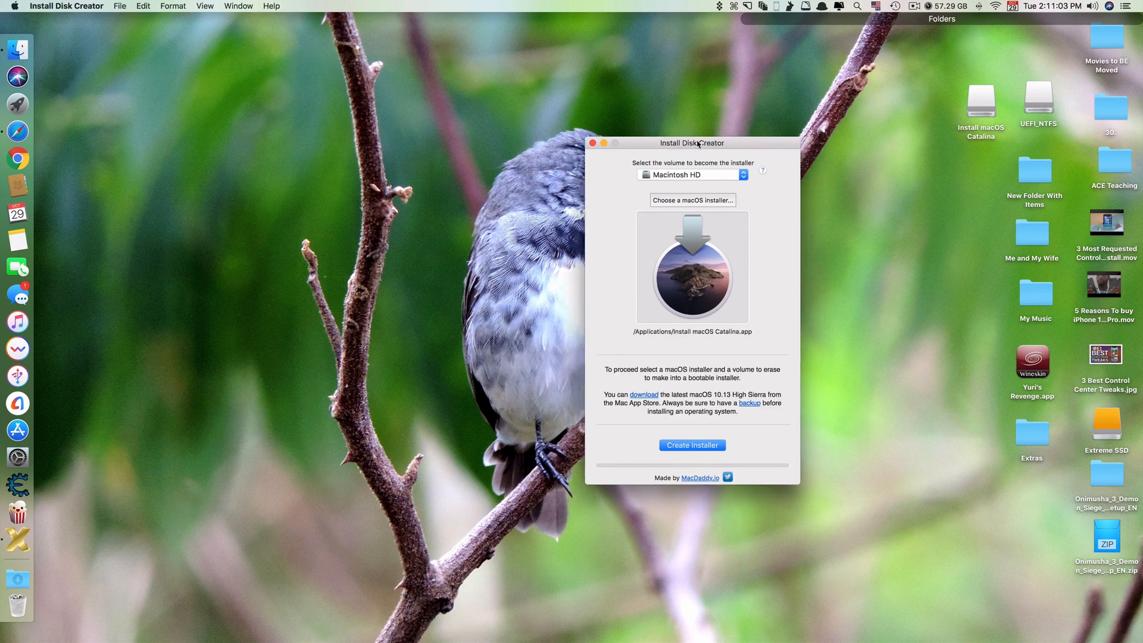
{"action": "left_click_drag", "start_coordinate": [691, 143], "coordinate": [602, 77]}
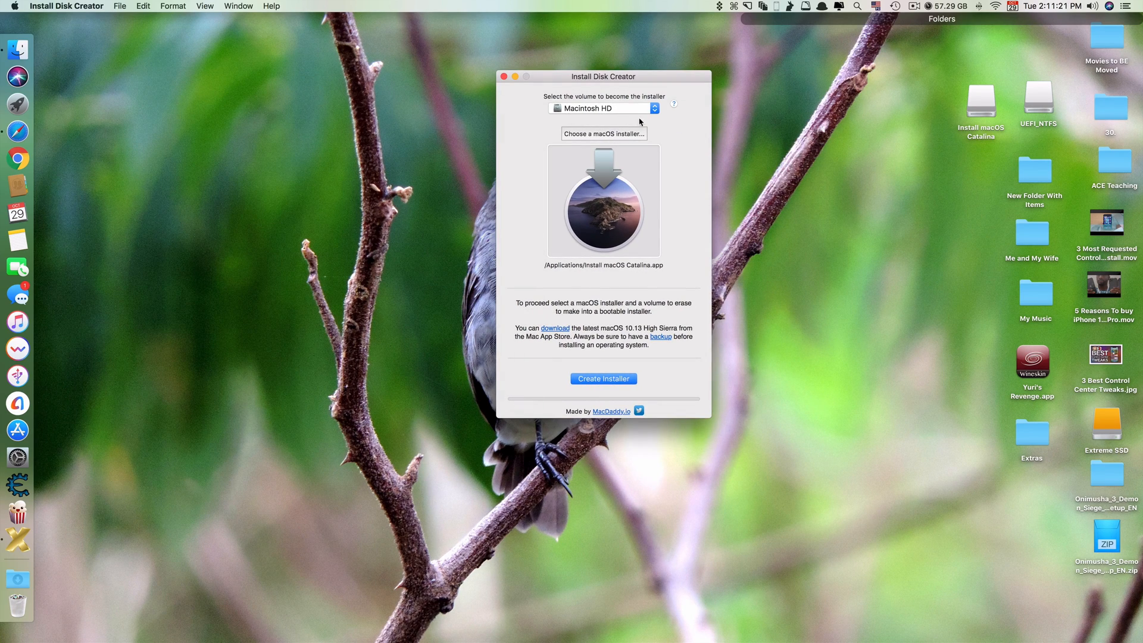
{"action": "mouse_move", "coordinate": [598, 105]}
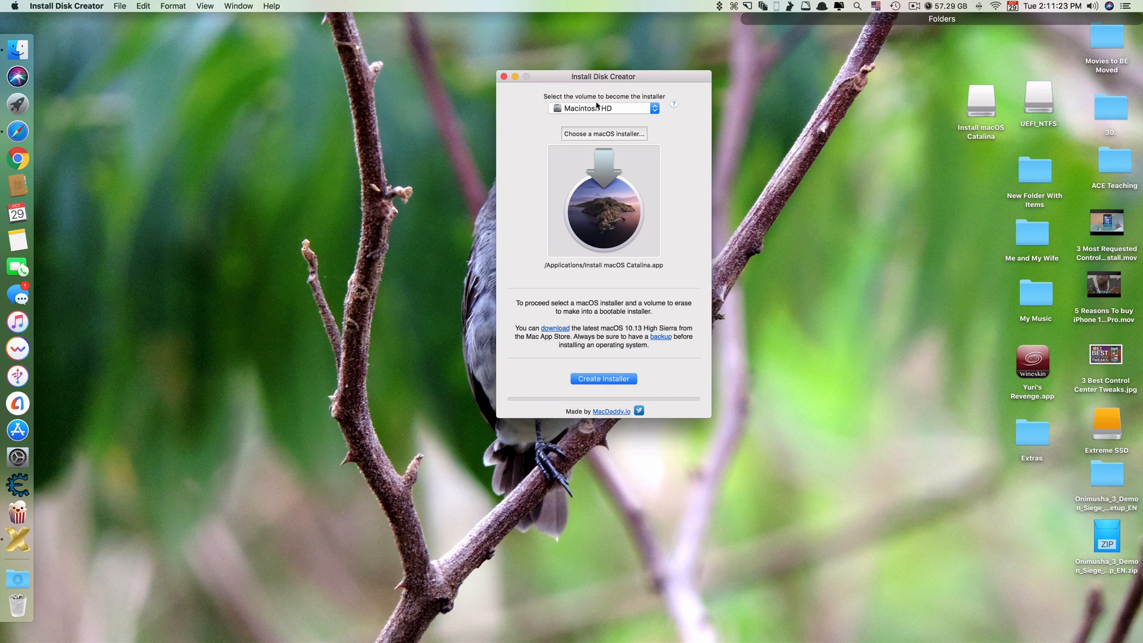
{"action": "mouse_move", "coordinate": [619, 112]}
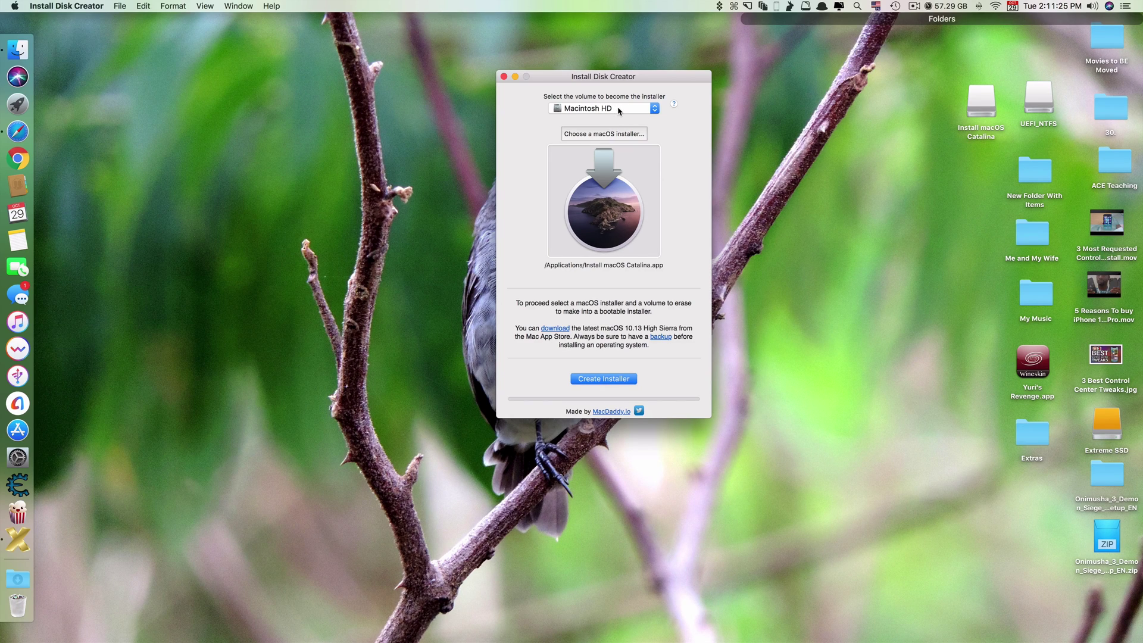
{"action": "left_click", "coordinate": [604, 108]}
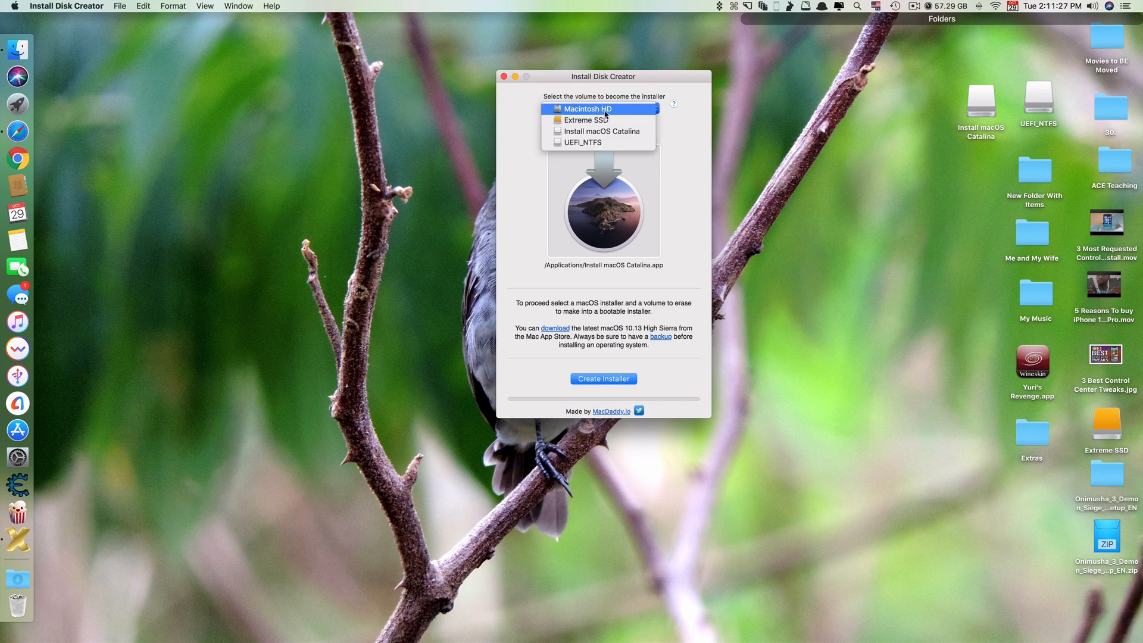
{"action": "left_click", "coordinate": [602, 131]}
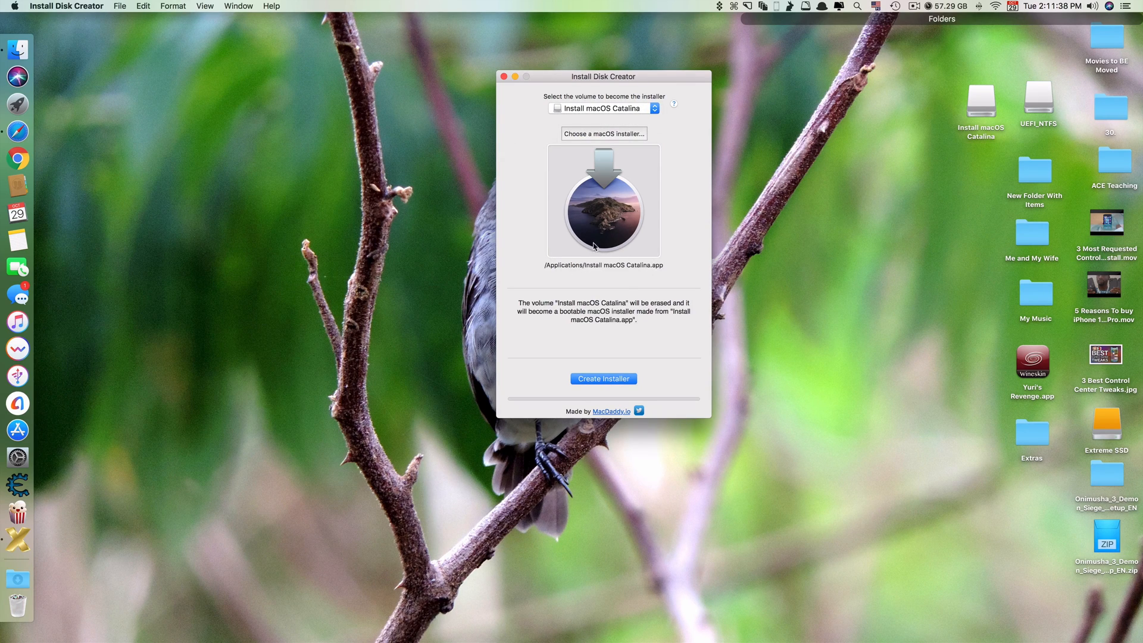
{"action": "mouse_move", "coordinate": [596, 233]}
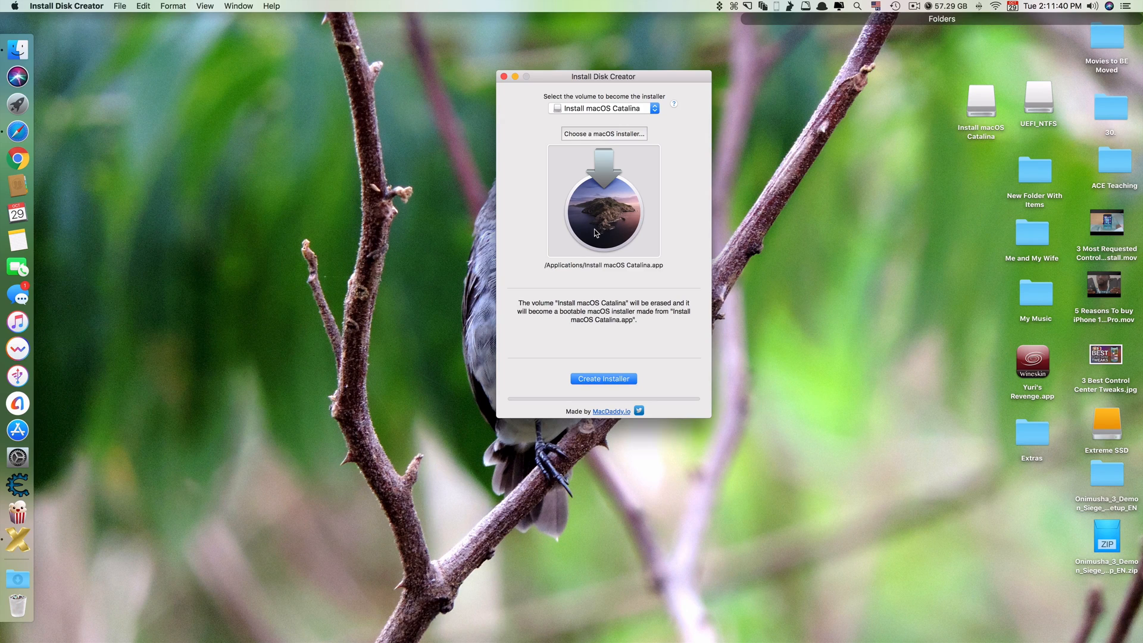
{"action": "mouse_move", "coordinate": [615, 272]}
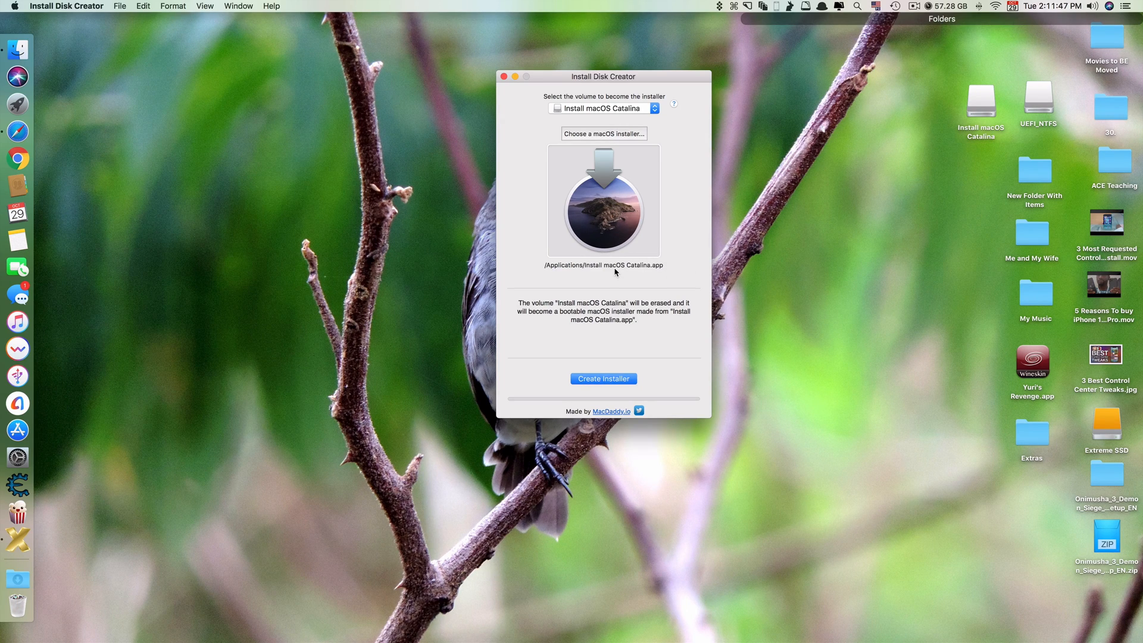
{"action": "mouse_move", "coordinate": [602, 131]}
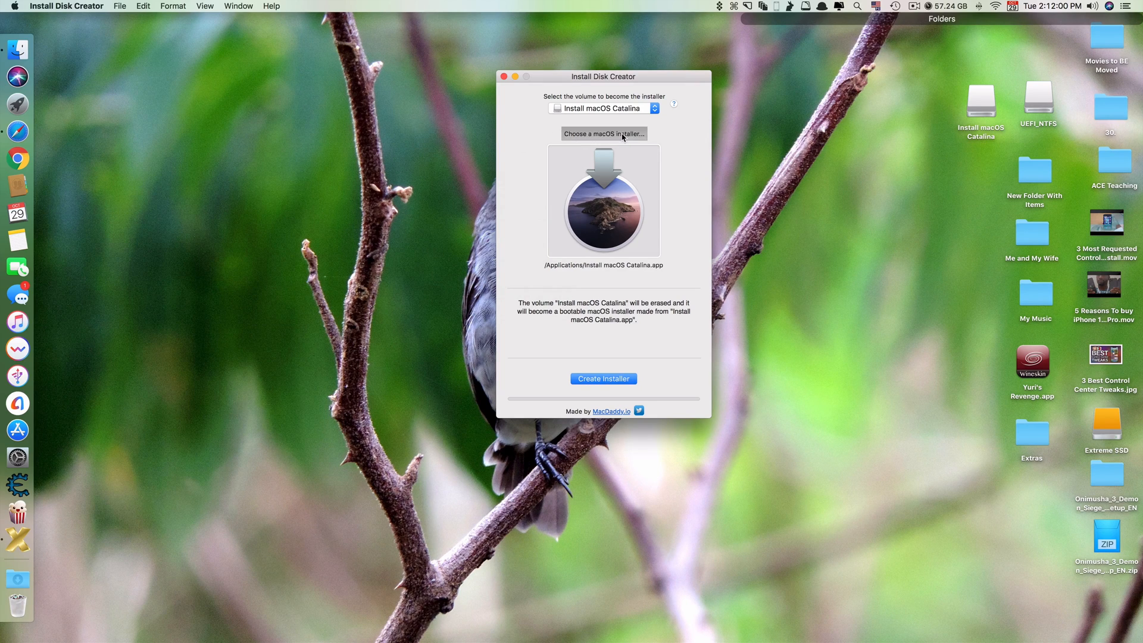
Create the installer, approving the disk erase and authorizing with the administrator password.
{"action": "left_click", "coordinate": [603, 133]}
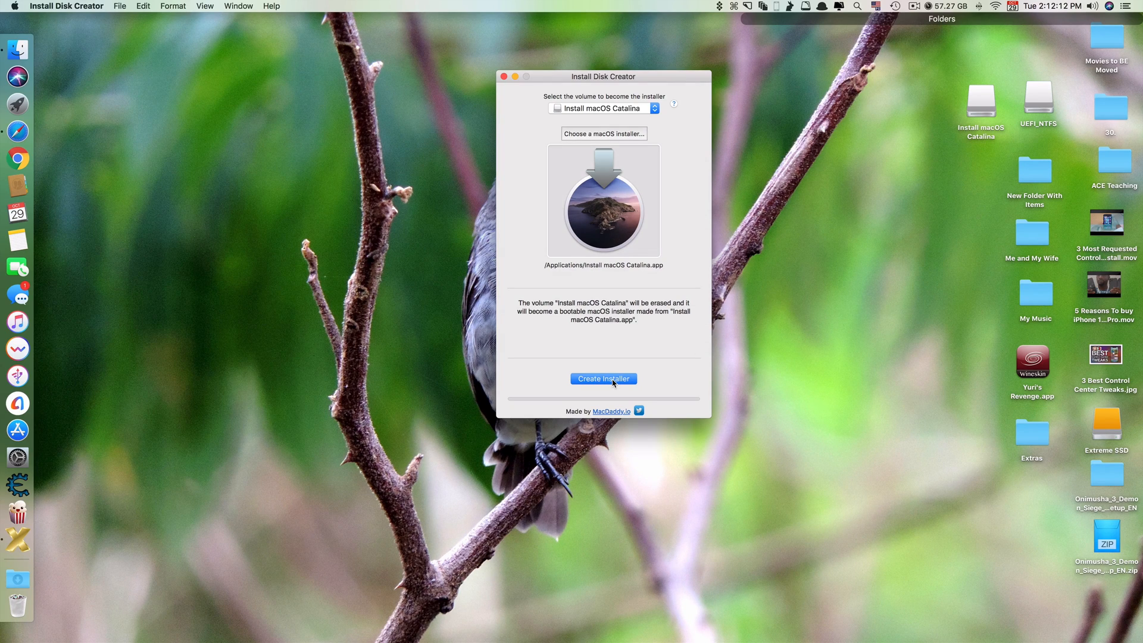
{"action": "left_click", "coordinate": [604, 379]}
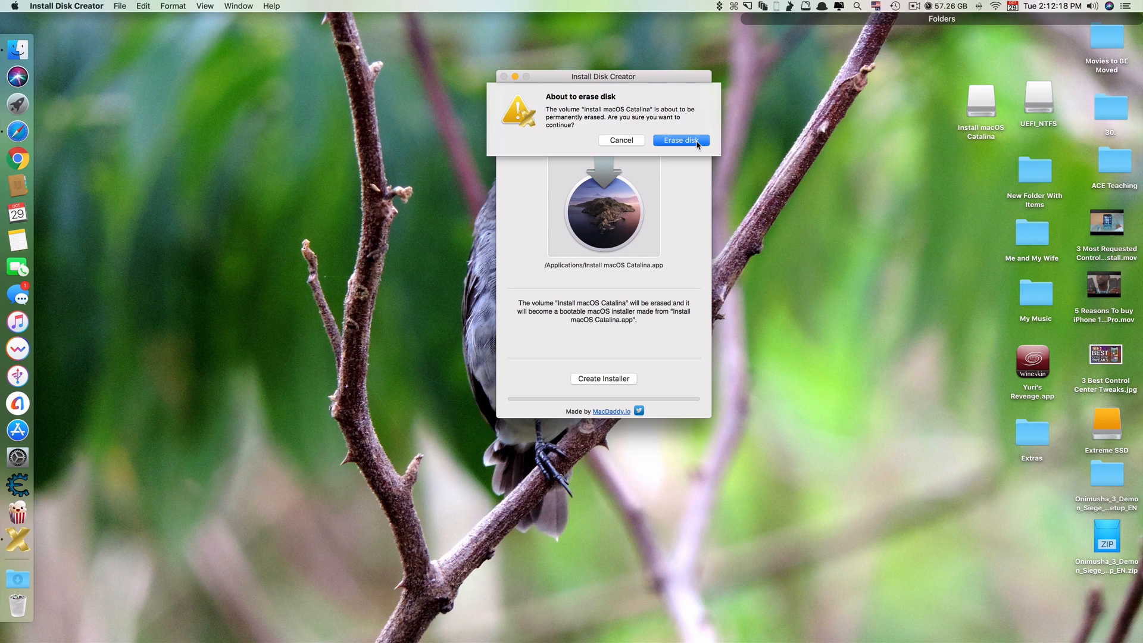
{"action": "mouse_move", "coordinate": [684, 150]}
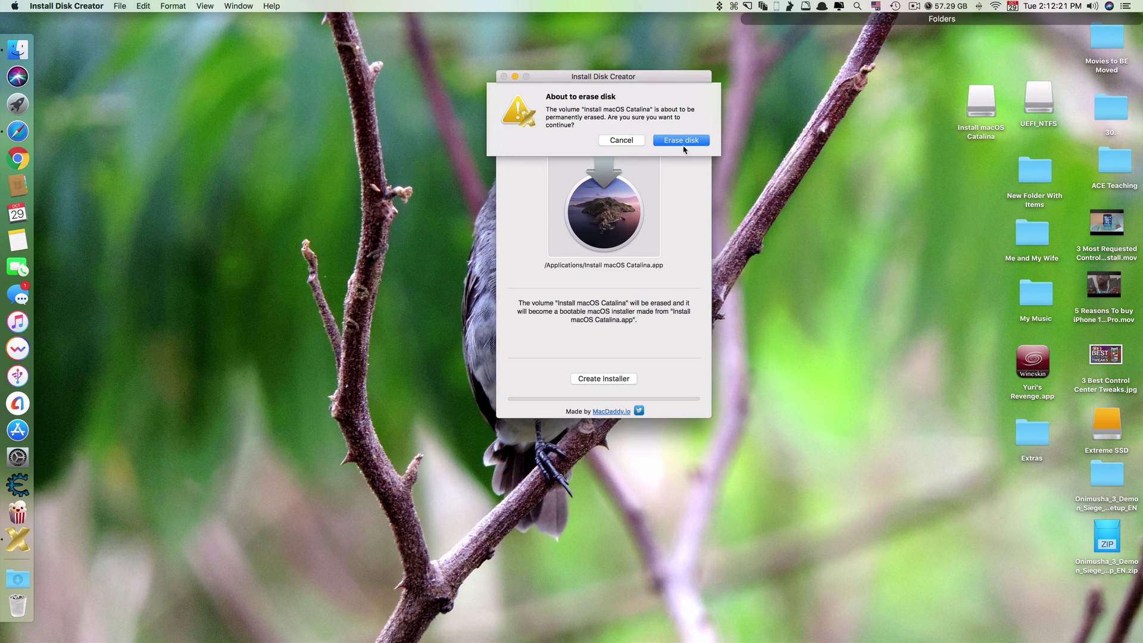
{"action": "left_click", "coordinate": [680, 140]}
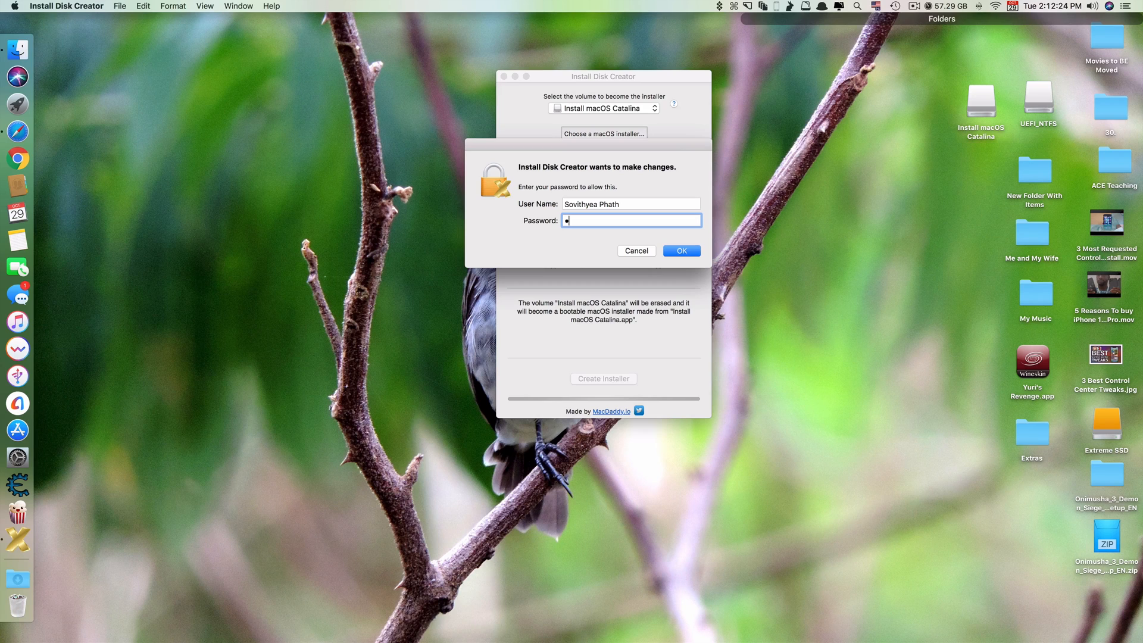
{"action": "type", "text": "•••••"}
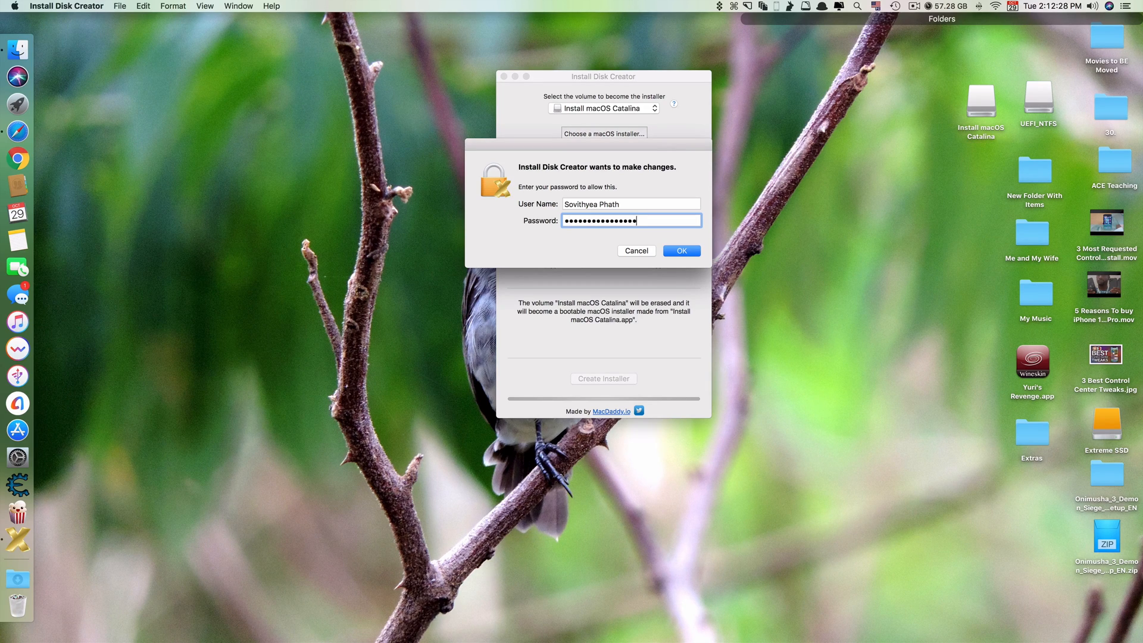
{"action": "left_click", "coordinate": [682, 251]}
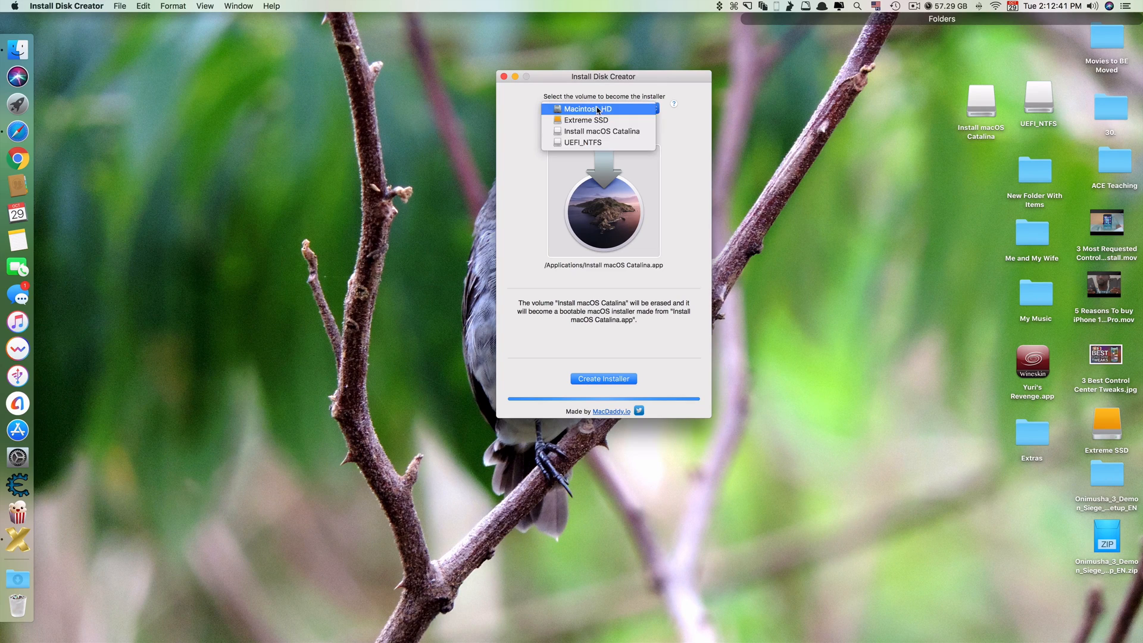
Close the target volume list while the installer is written.
{"action": "left_click", "coordinate": [603, 131]}
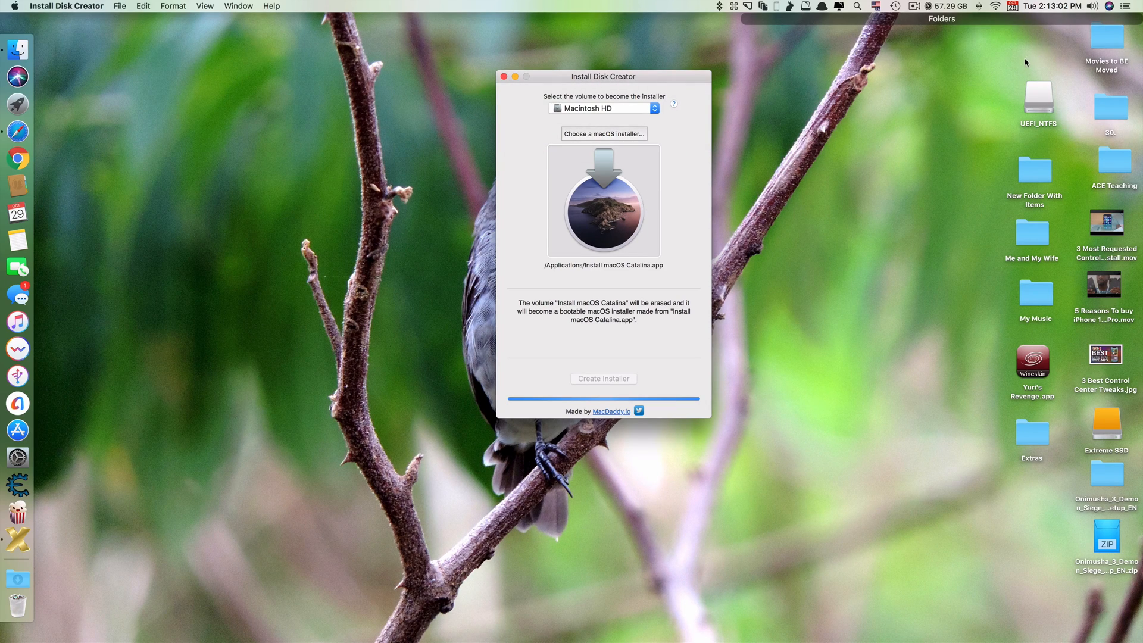
{"action": "mouse_move", "coordinate": [1022, 70]}
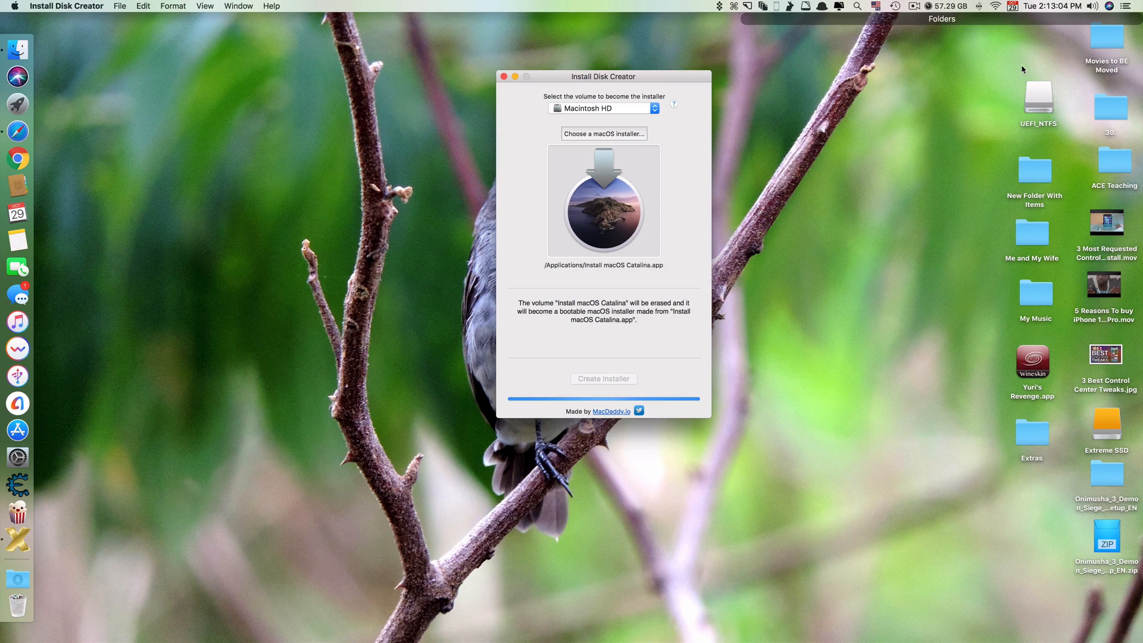
{"action": "mouse_move", "coordinate": [602, 353]}
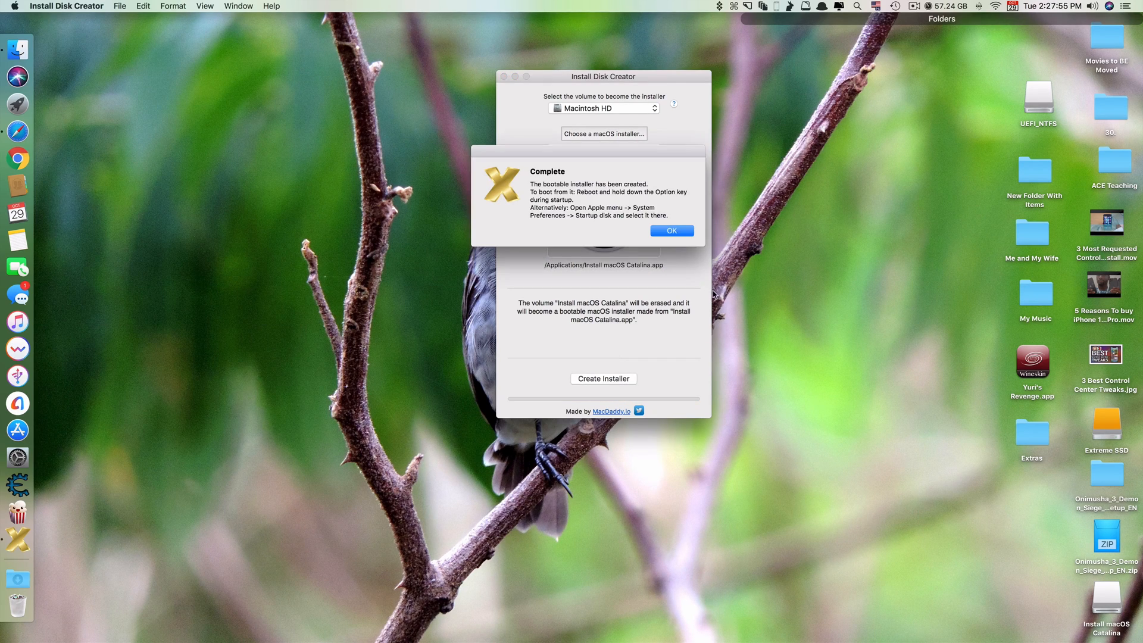
Dismiss the Complete dialog with OK.
{"action": "left_click", "coordinate": [672, 230]}
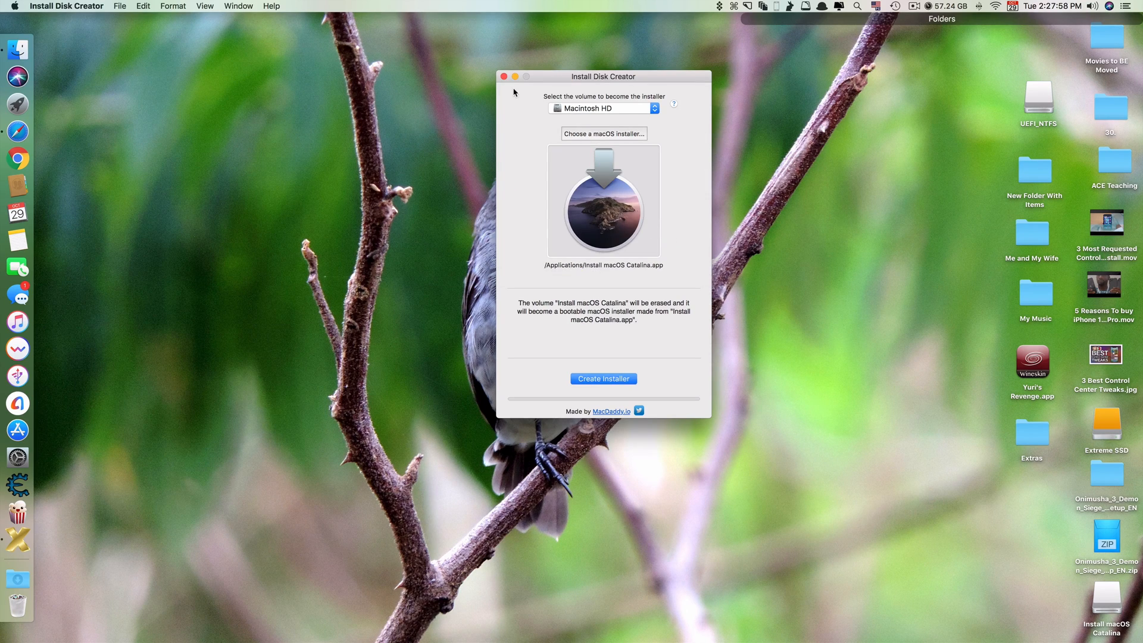